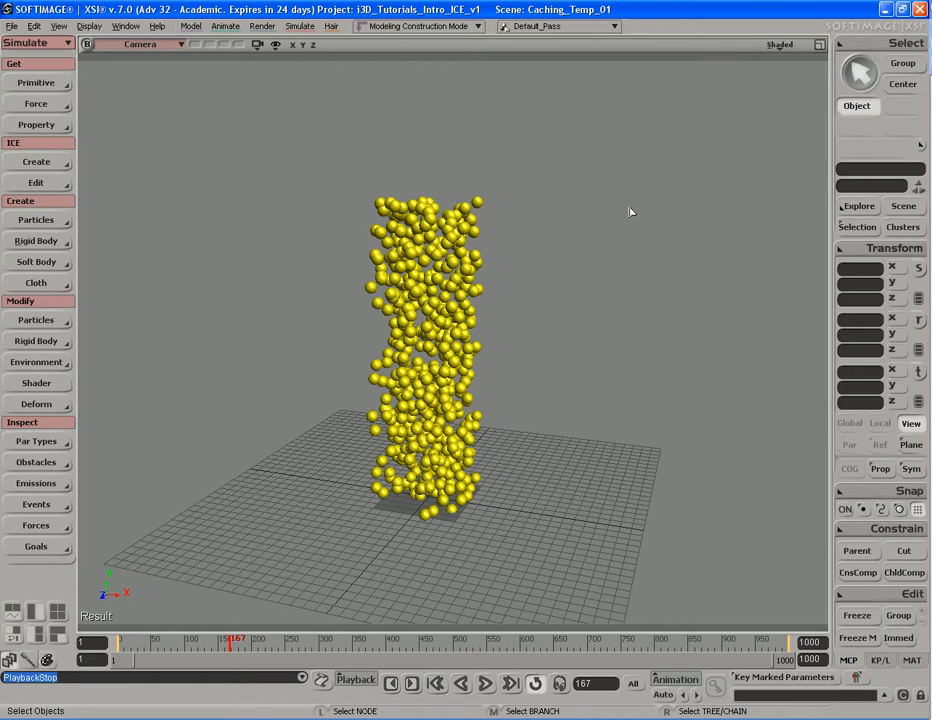
mouse_move(584, 384)
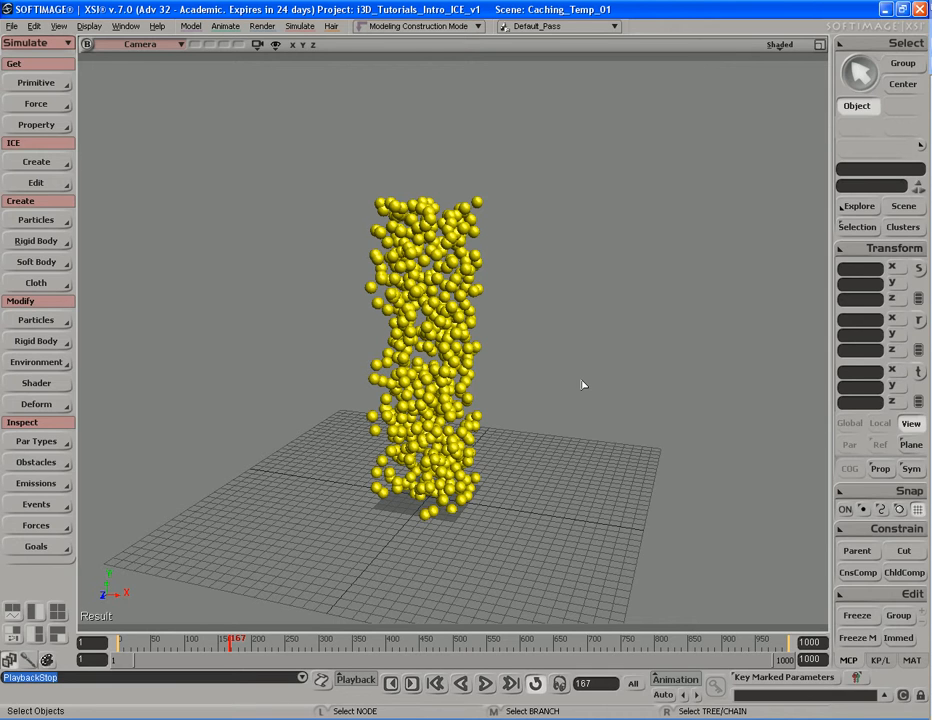
mouse_move(612, 344)
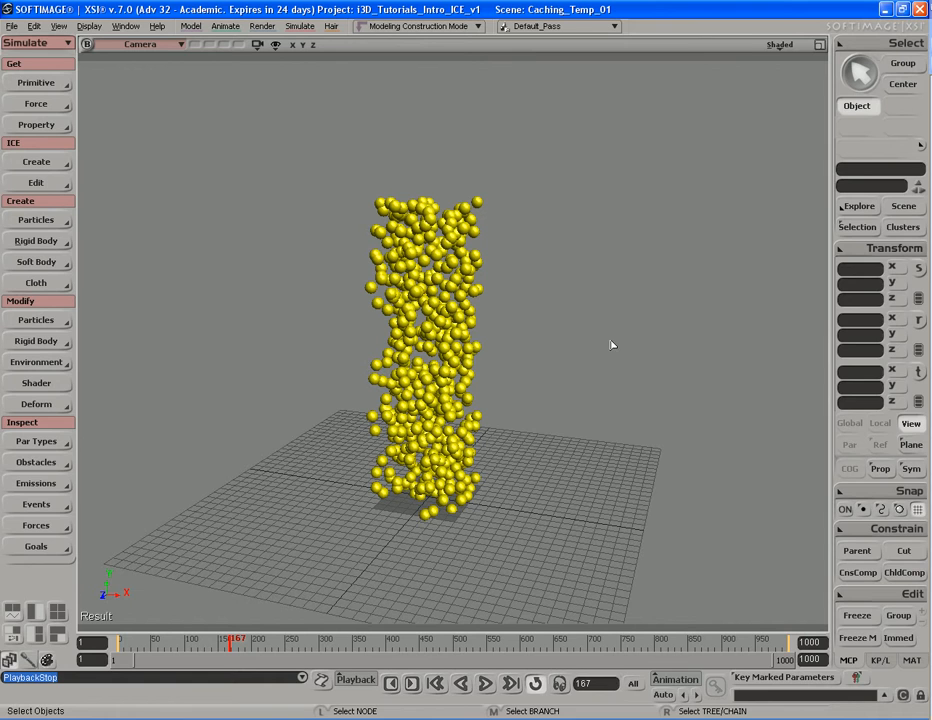
mouse_move(614, 362)
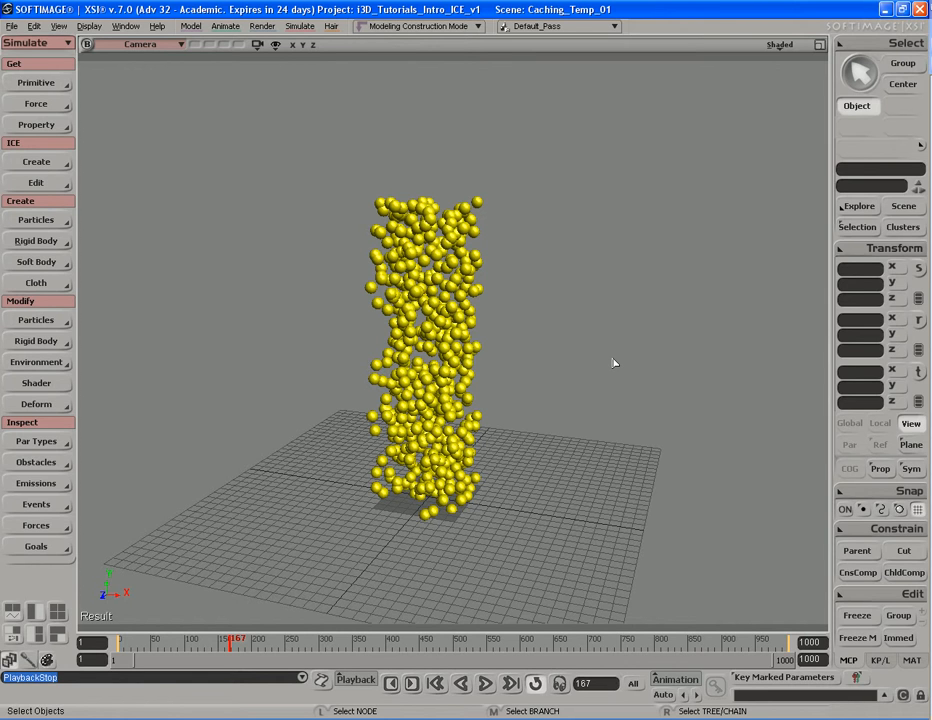
mouse_move(584, 328)
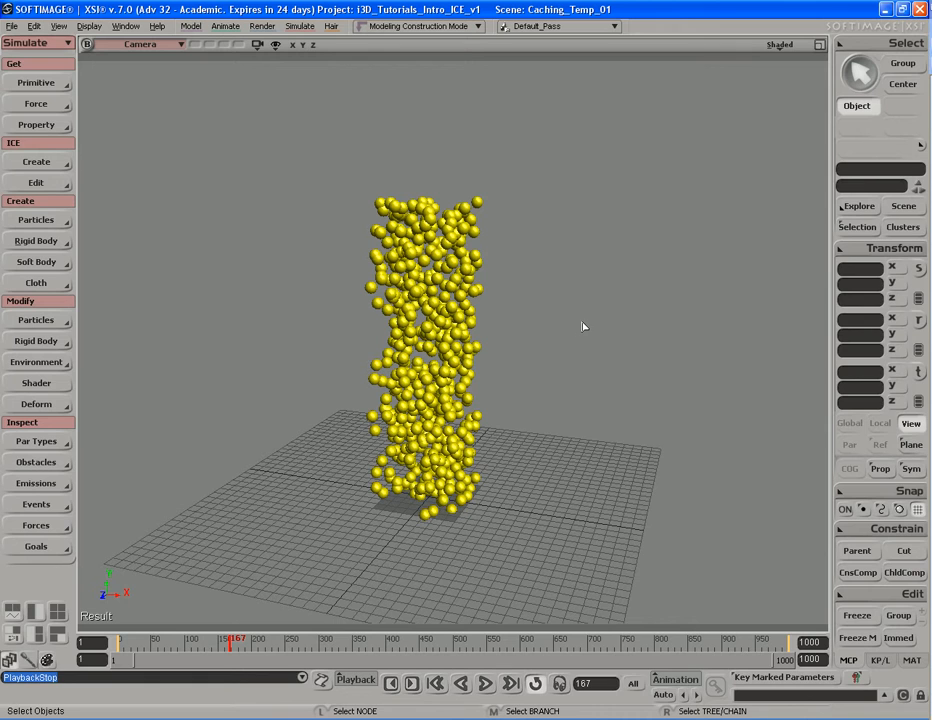
mouse_move(578, 336)
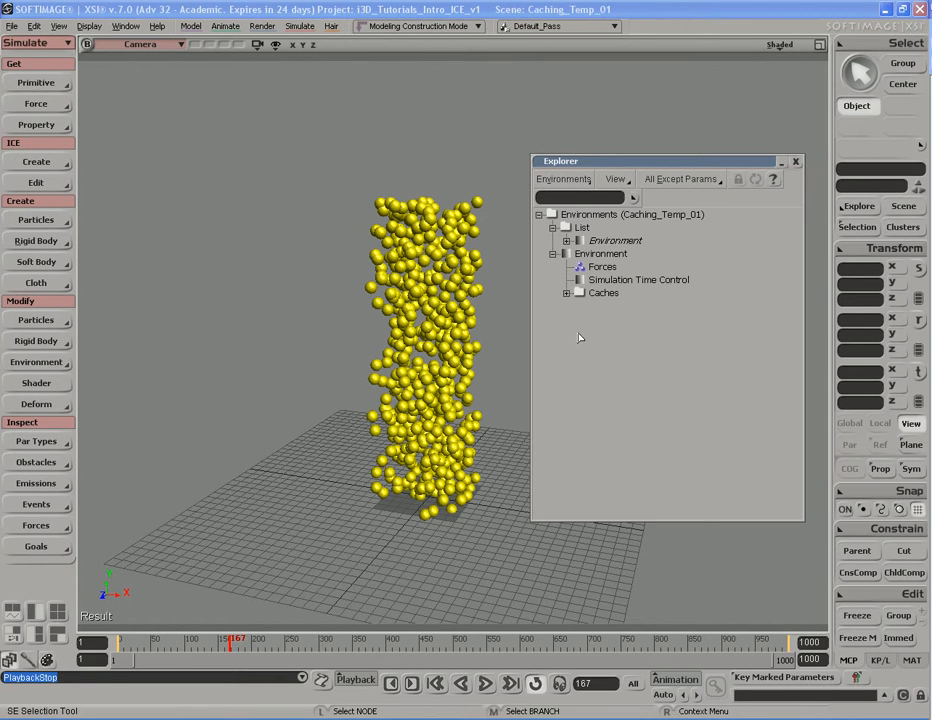
Step: Scope the Explorer to Environments and bring up the Simulation Time Control property editor
click(564, 180)
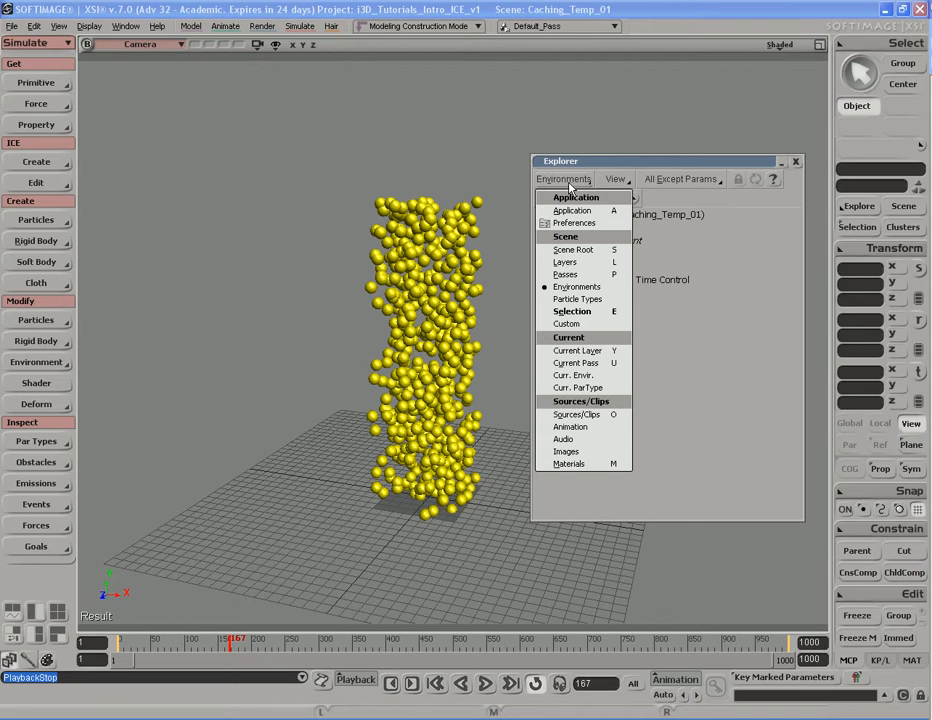
mouse_move(576, 288)
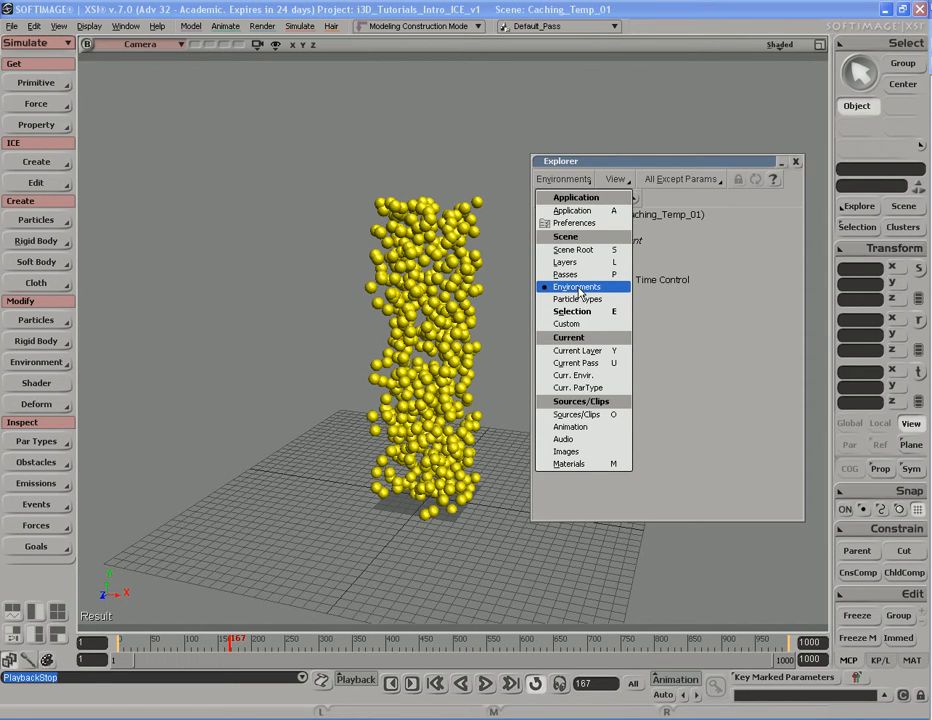
click(576, 288)
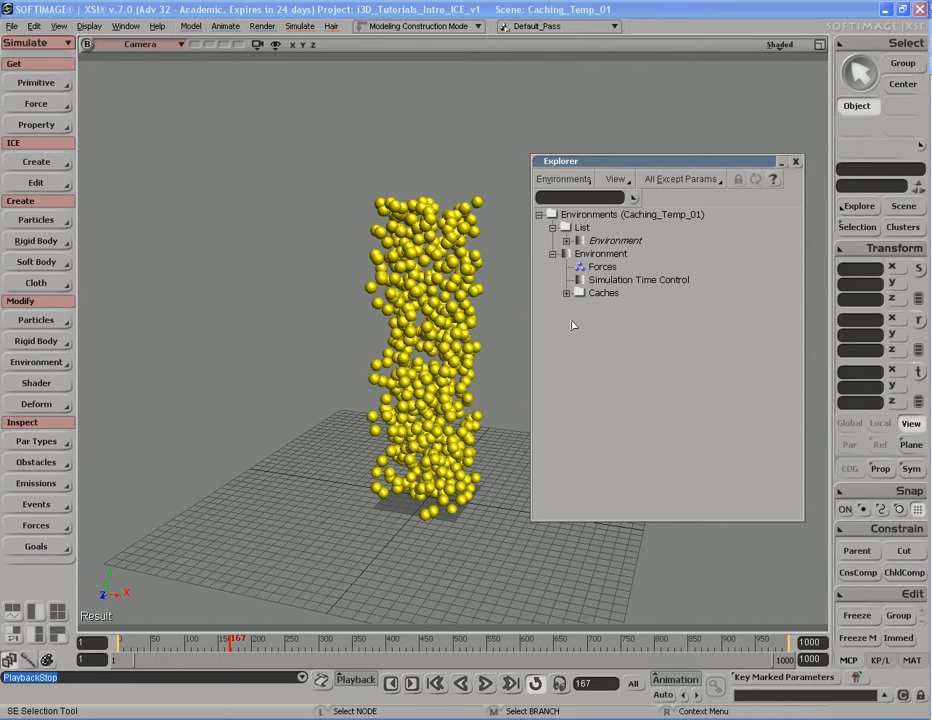
click(638, 280)
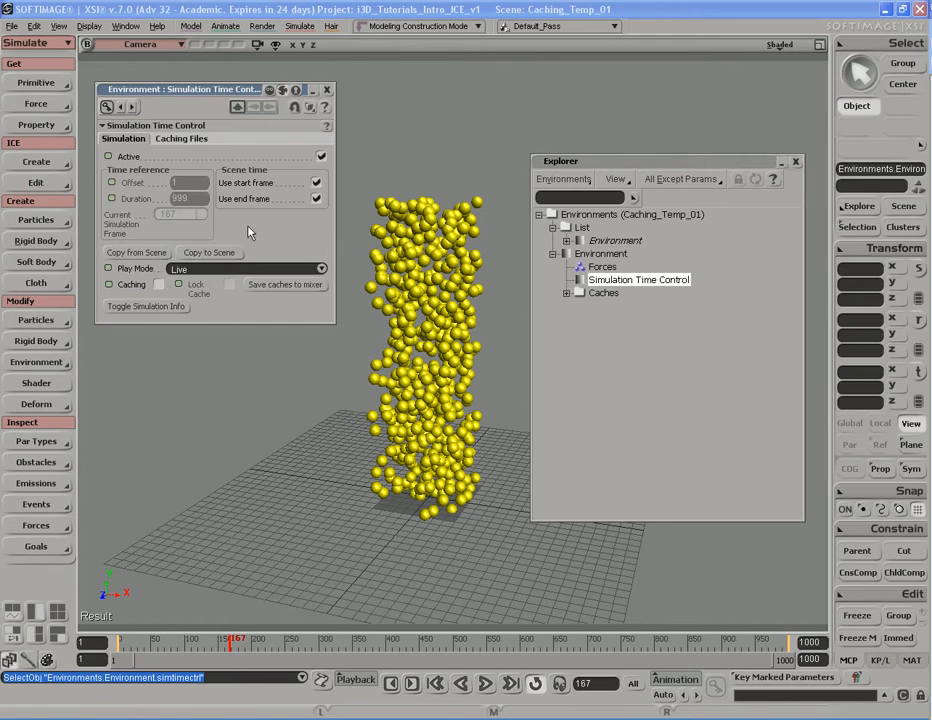
click(180, 138)
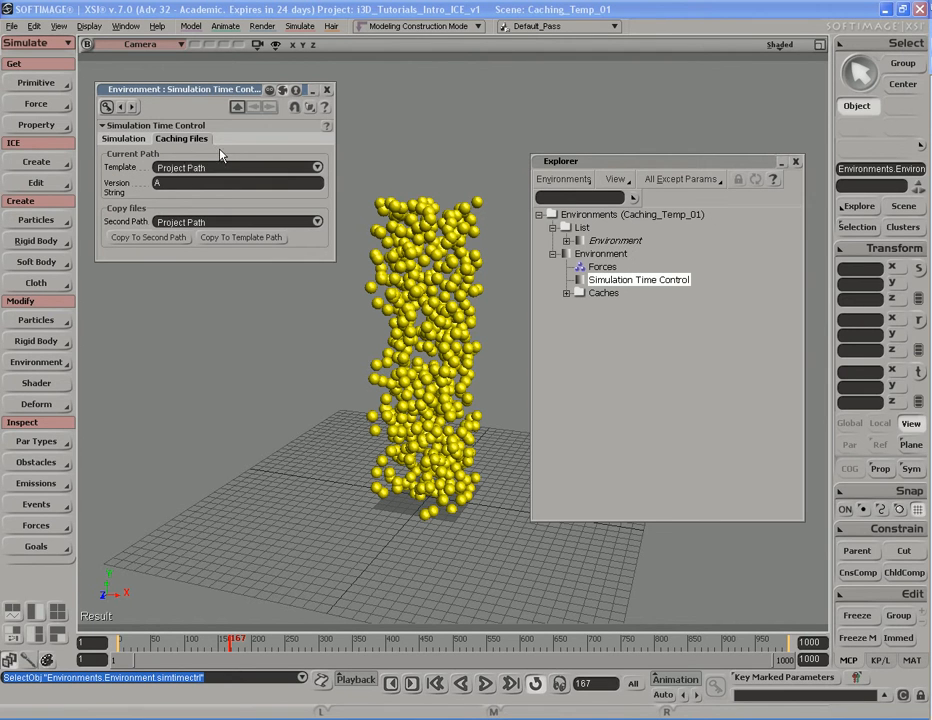
click(124, 138)
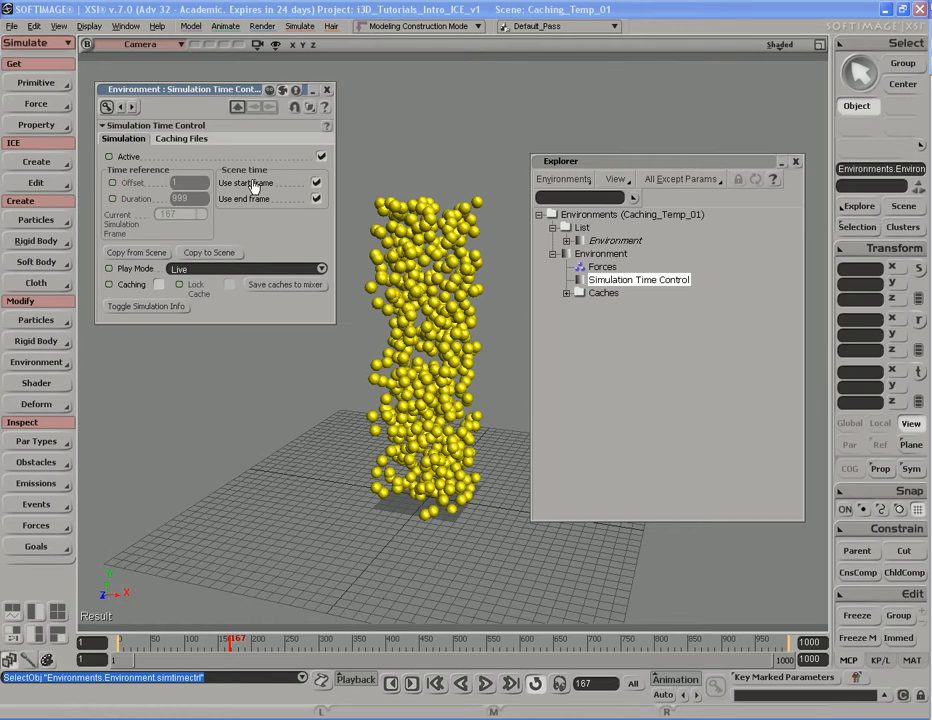
click(320, 268)
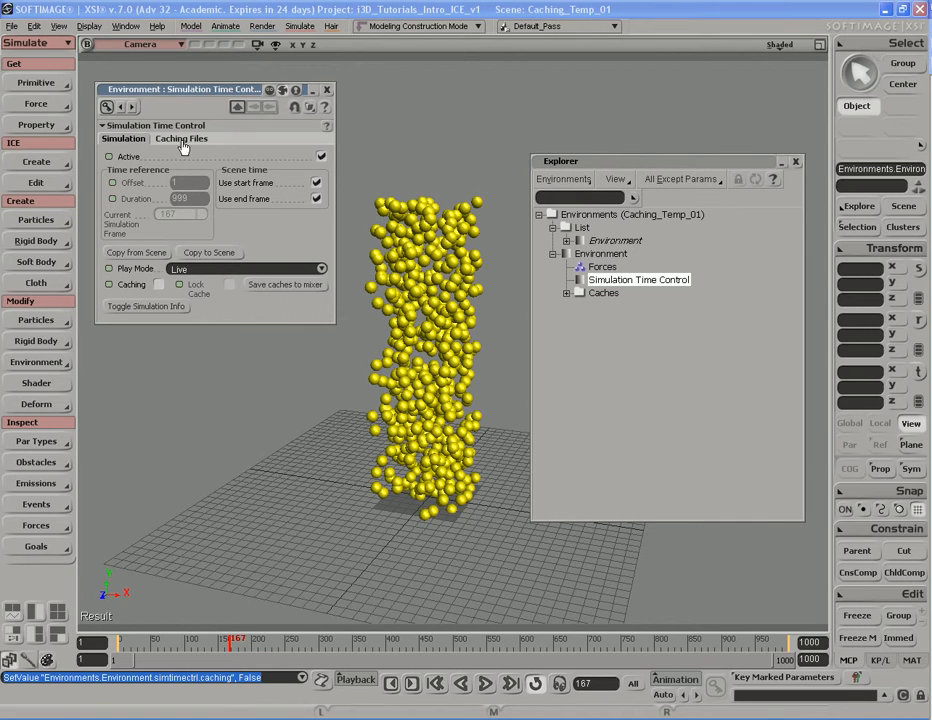
click(180, 138)
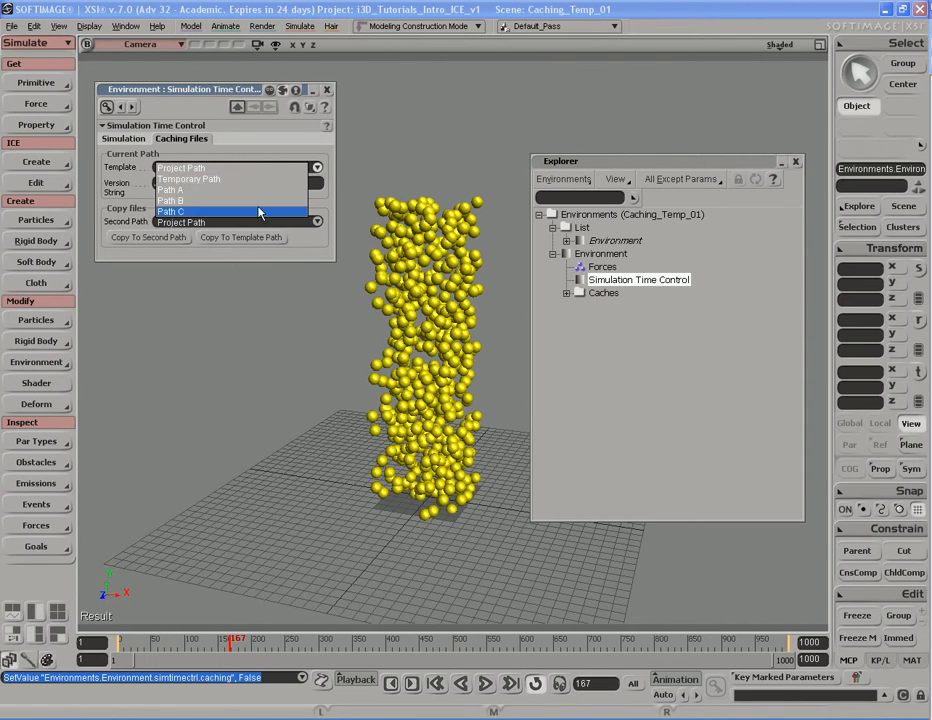
click(180, 168)
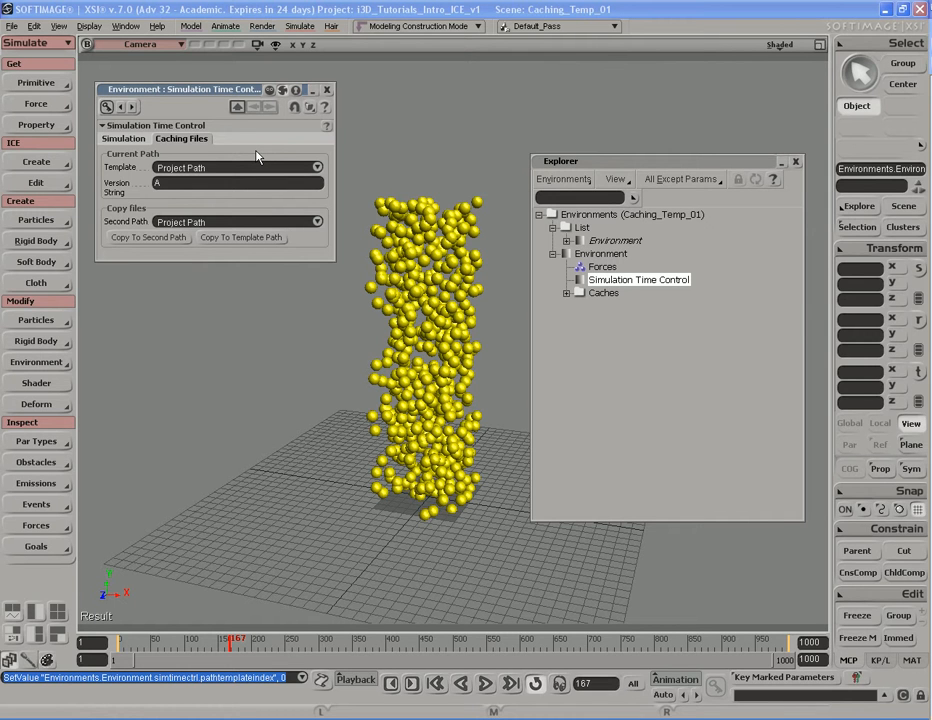
mouse_move(244, 156)
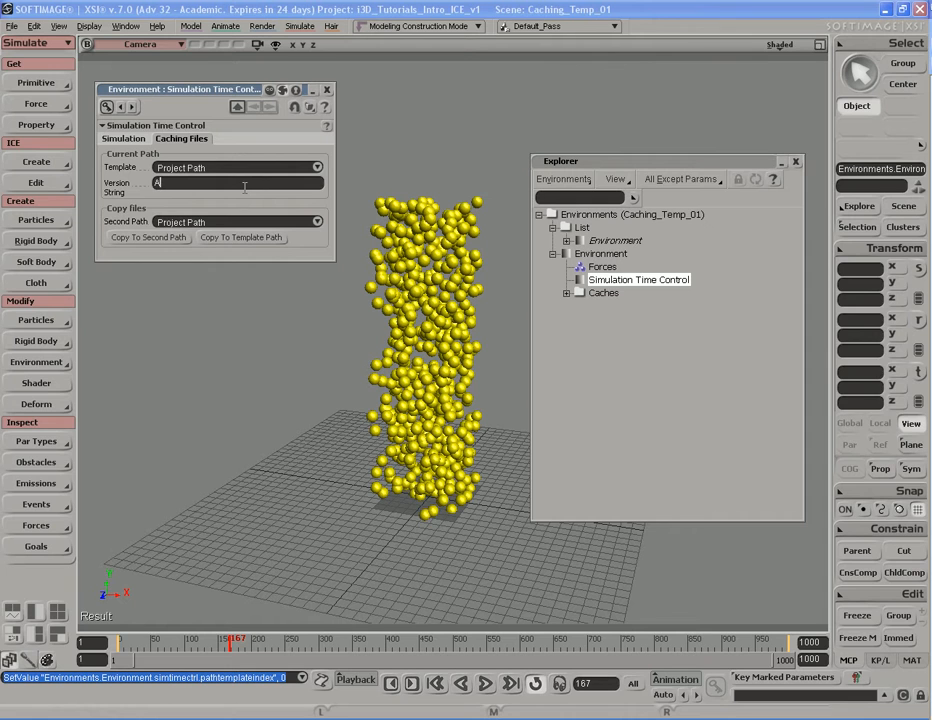
click(318, 222)
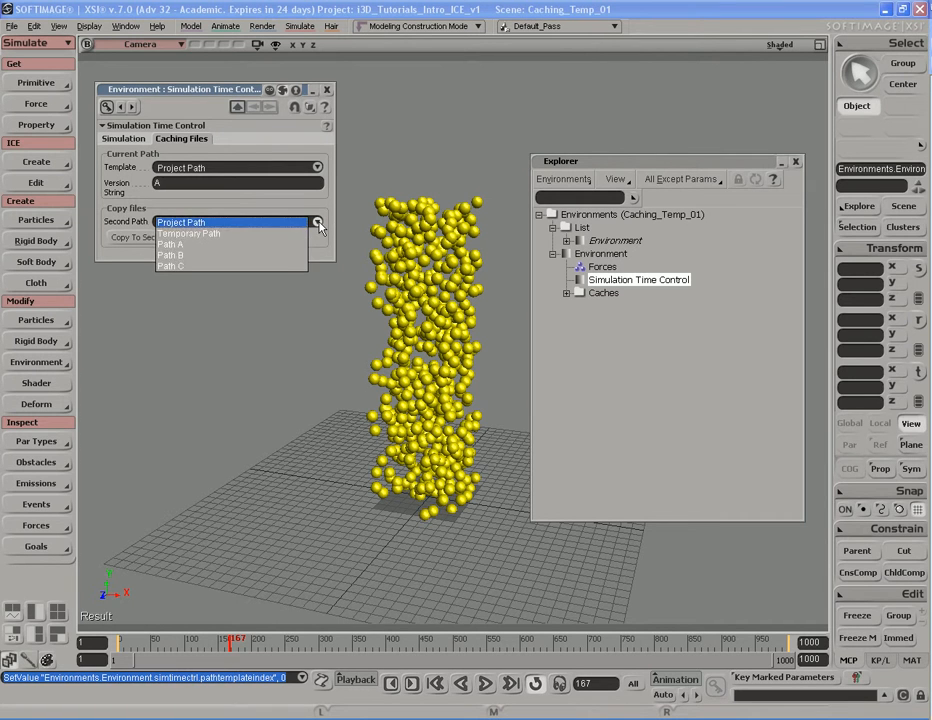
click(182, 220)
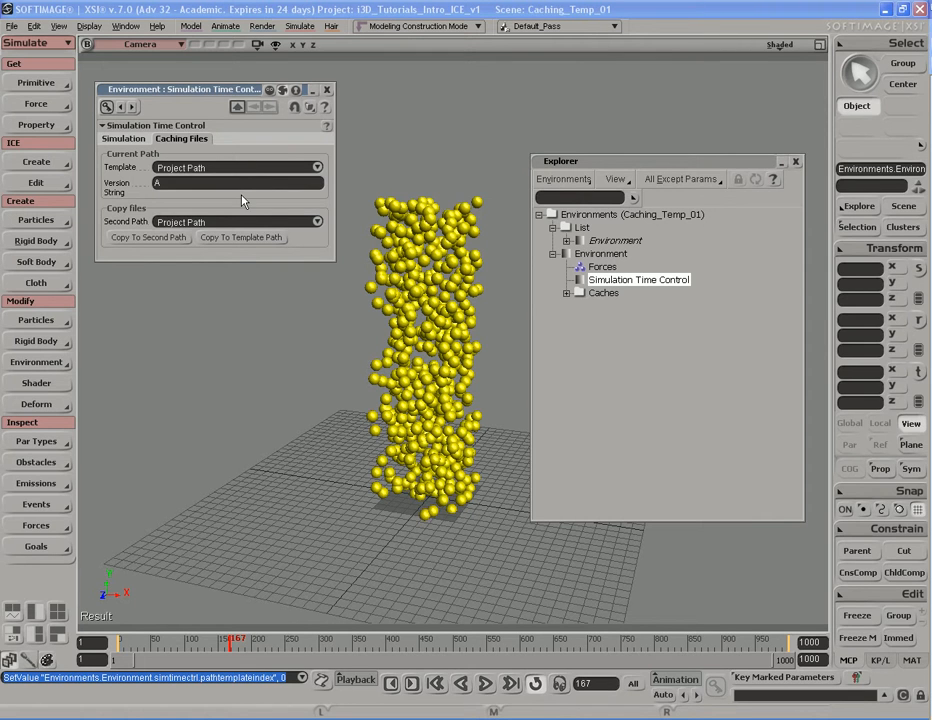
click(124, 138)
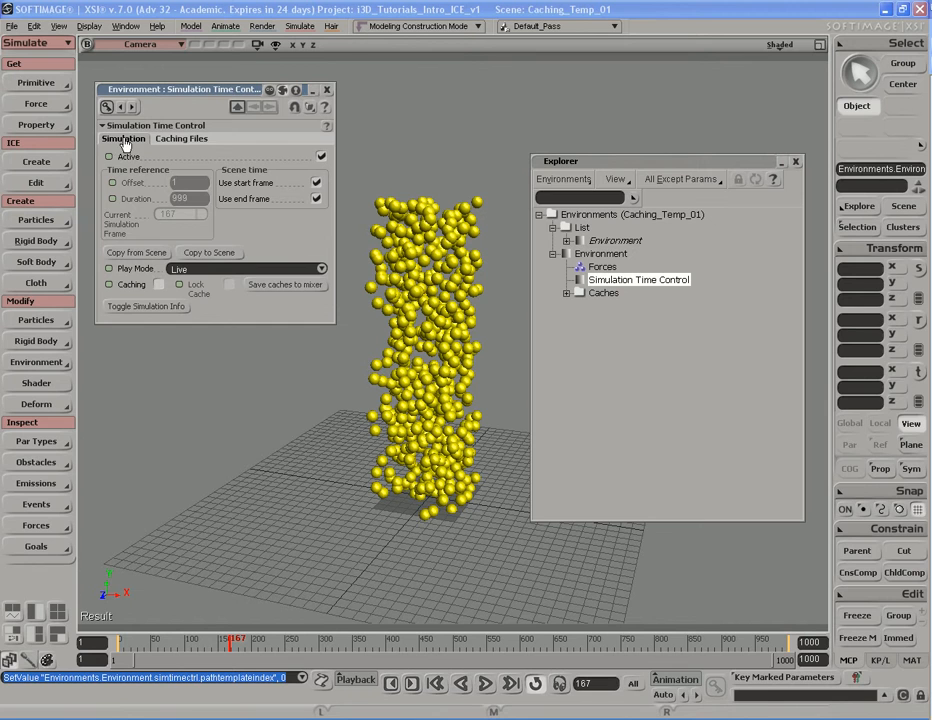
mouse_move(252, 310)
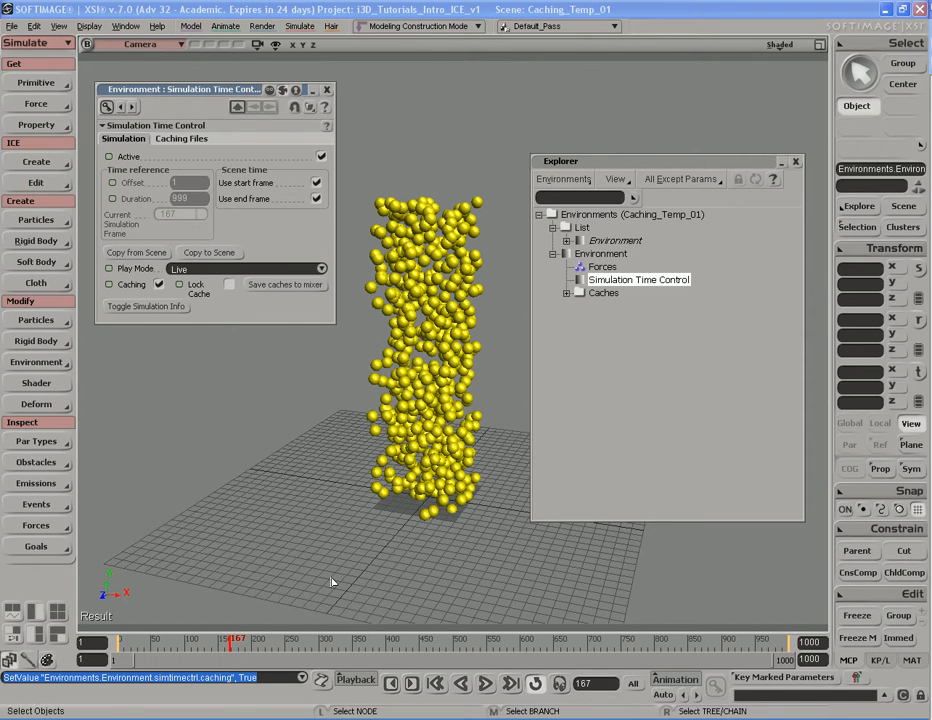
mouse_move(276, 418)
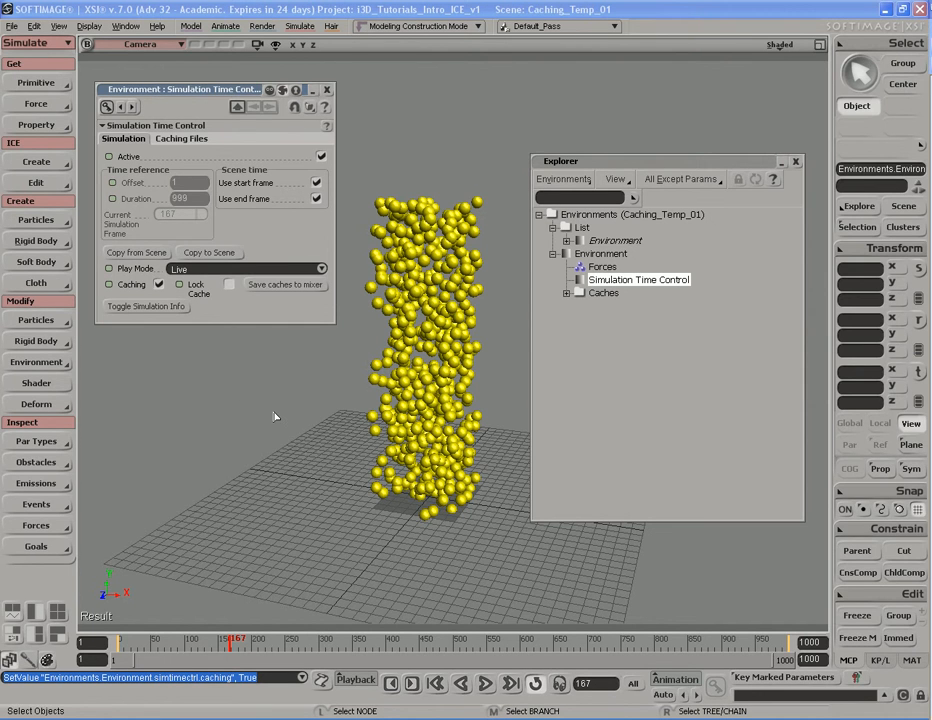
mouse_move(268, 368)
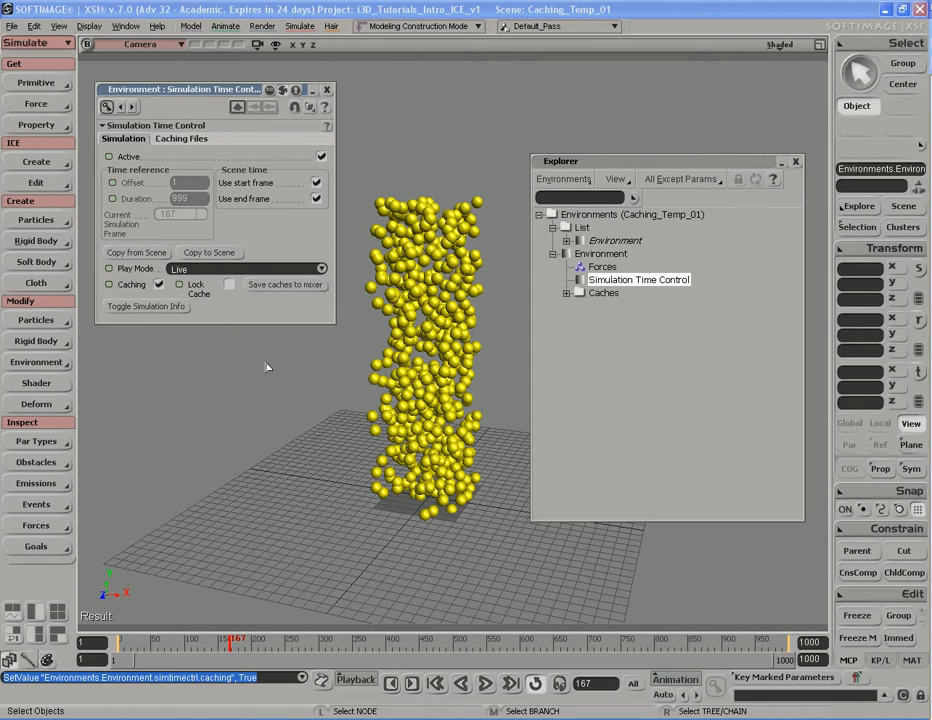
Step: Enable Caching and switch the simulation Play Mode from Live to Standard
click(228, 284)
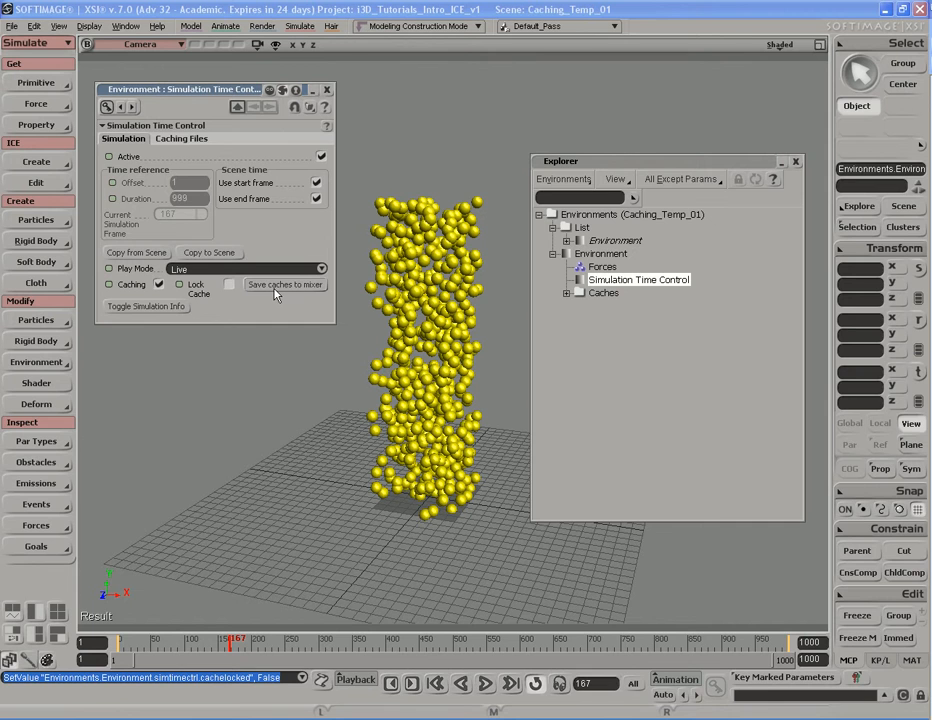
mouse_move(324, 298)
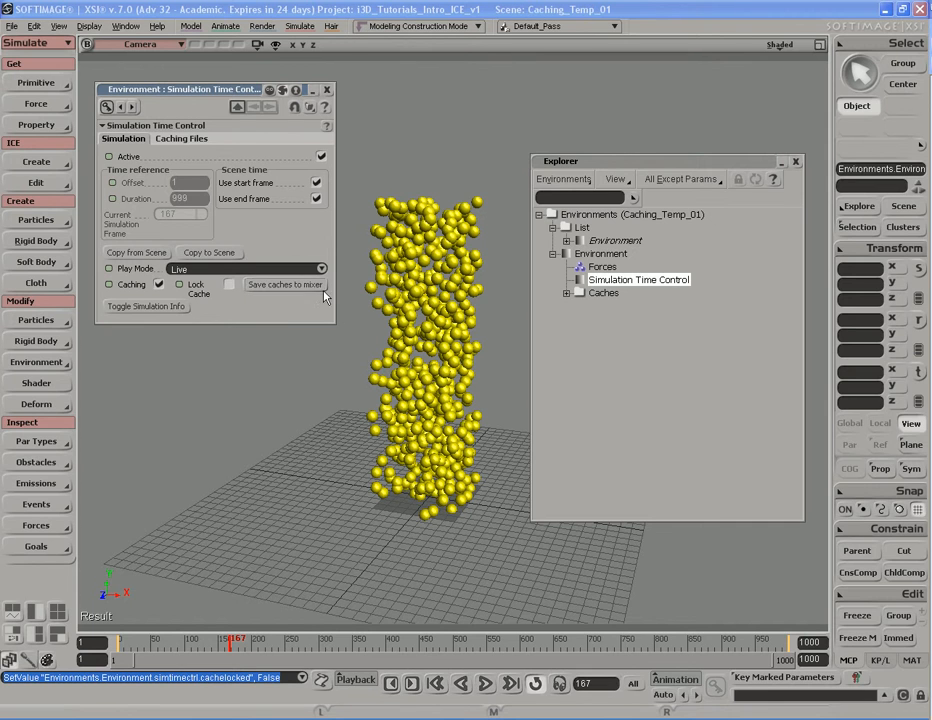
click(320, 268)
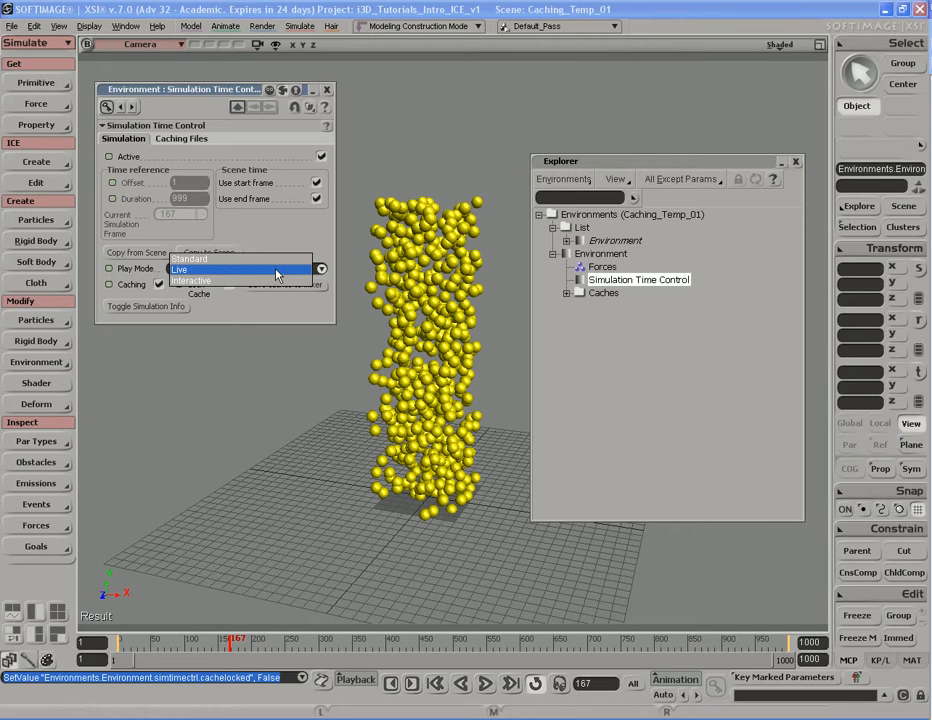
click(188, 268)
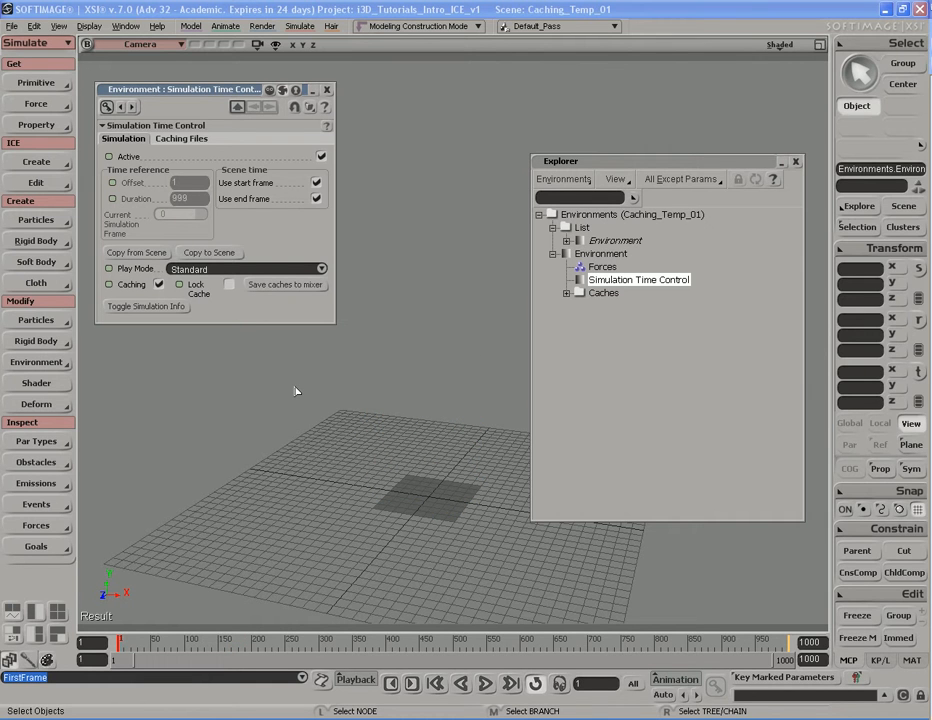
mouse_move(210, 352)
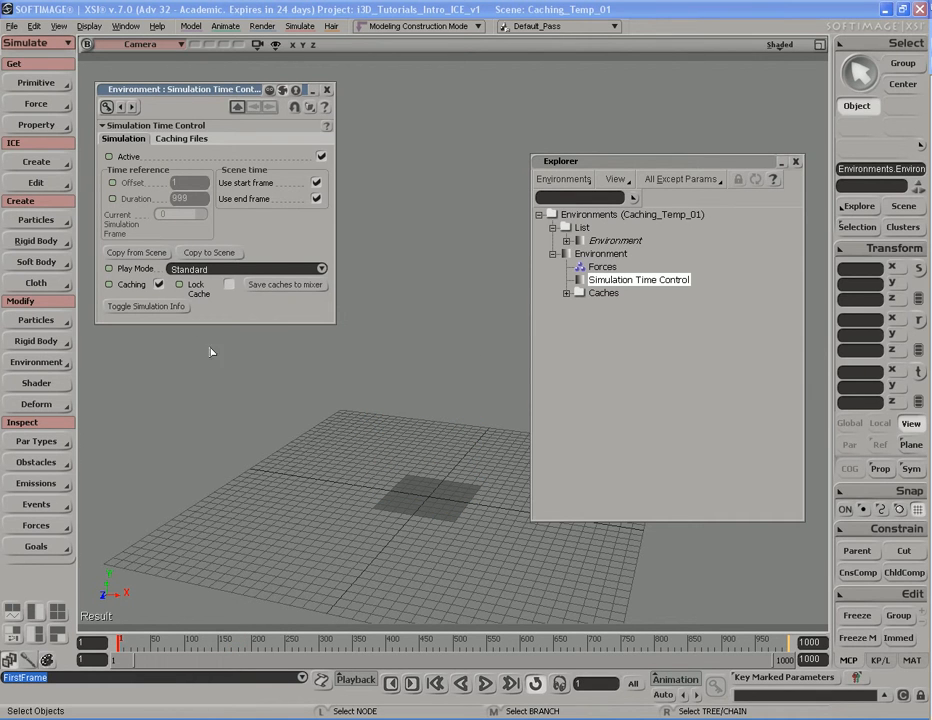
mouse_move(278, 482)
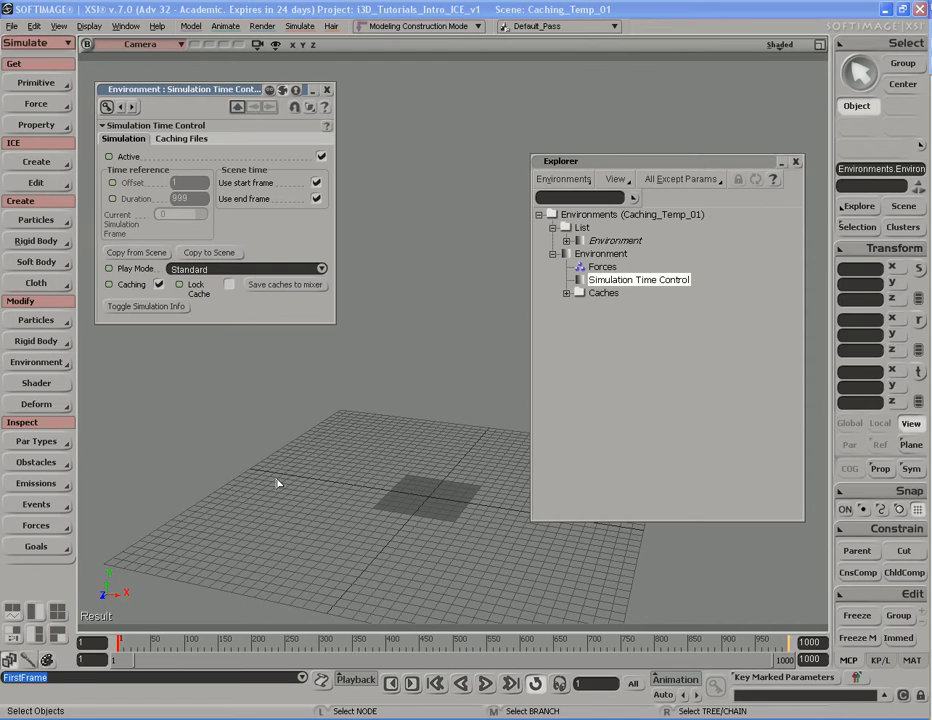
mouse_move(272, 462)
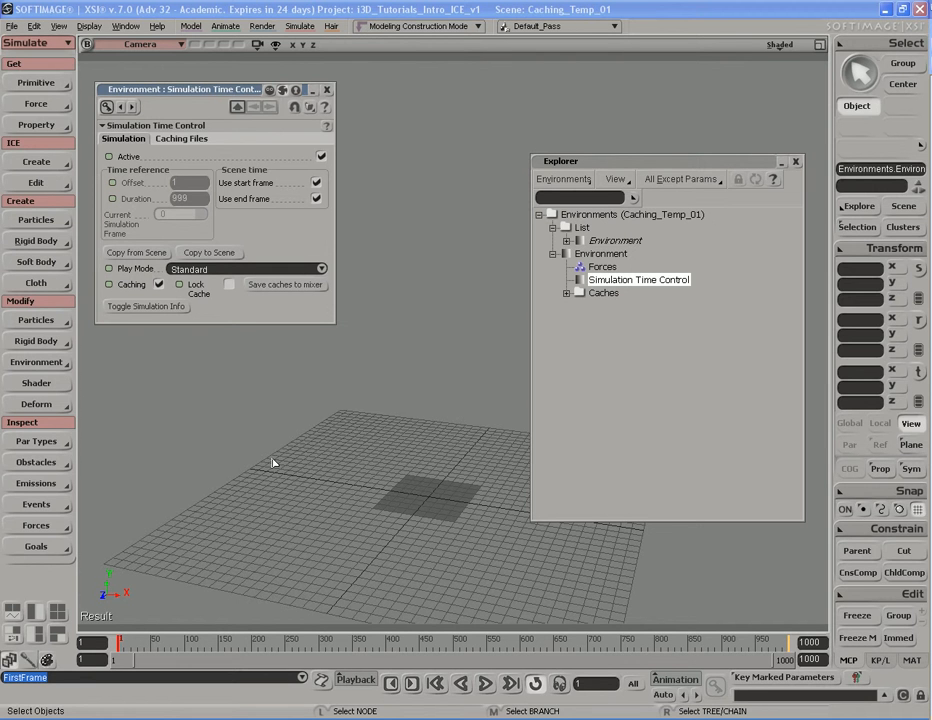
Step: Play the particle simulation through so it gets cached, then rewind to the first frame
click(484, 684)
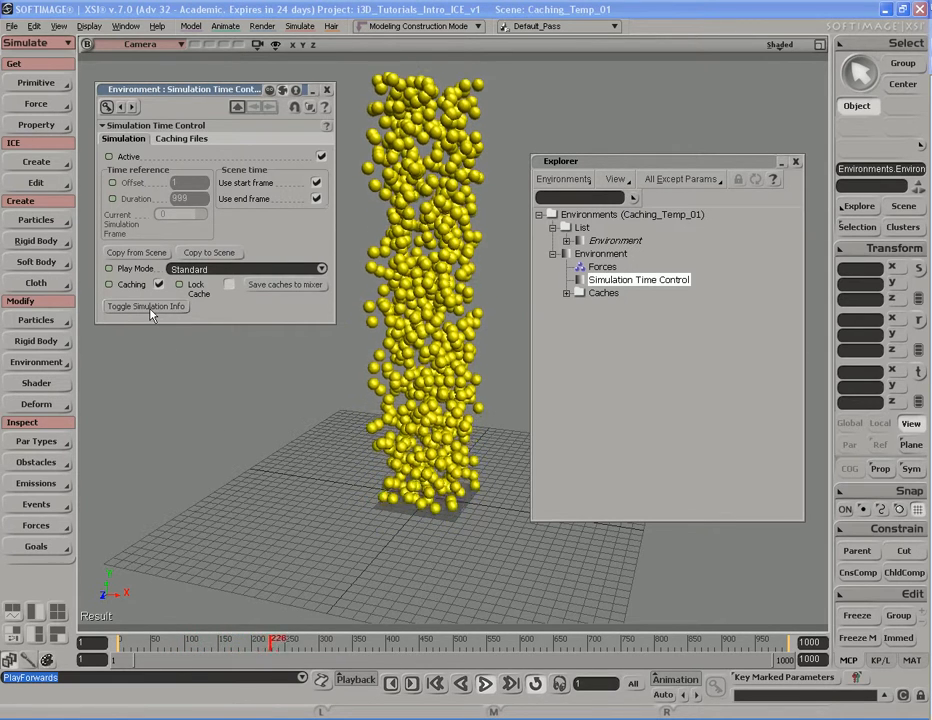
click(146, 306)
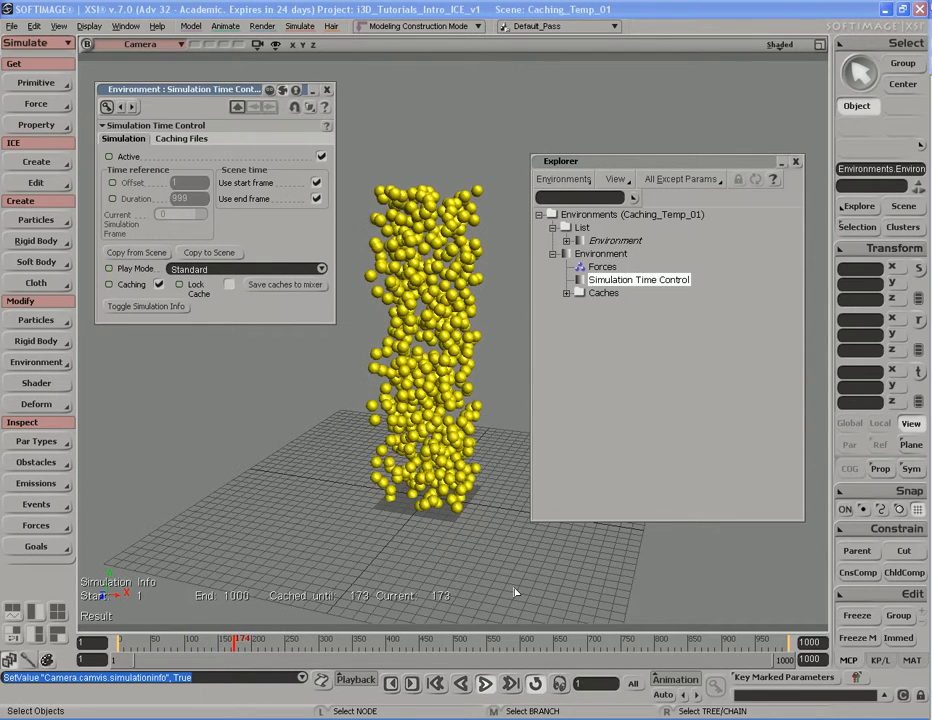
click(412, 684)
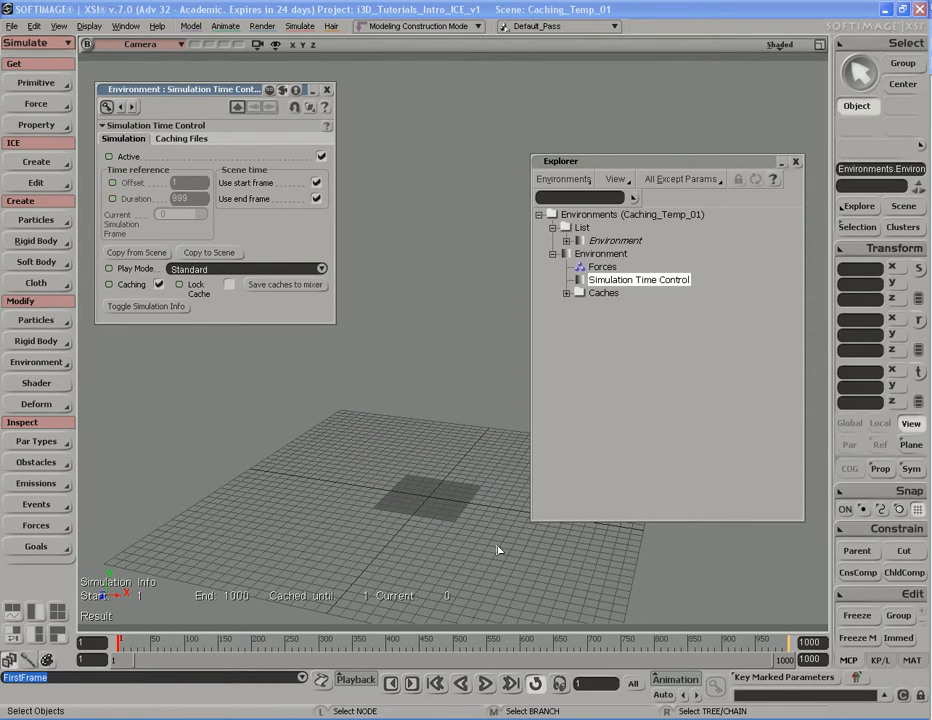
mouse_move(412, 400)
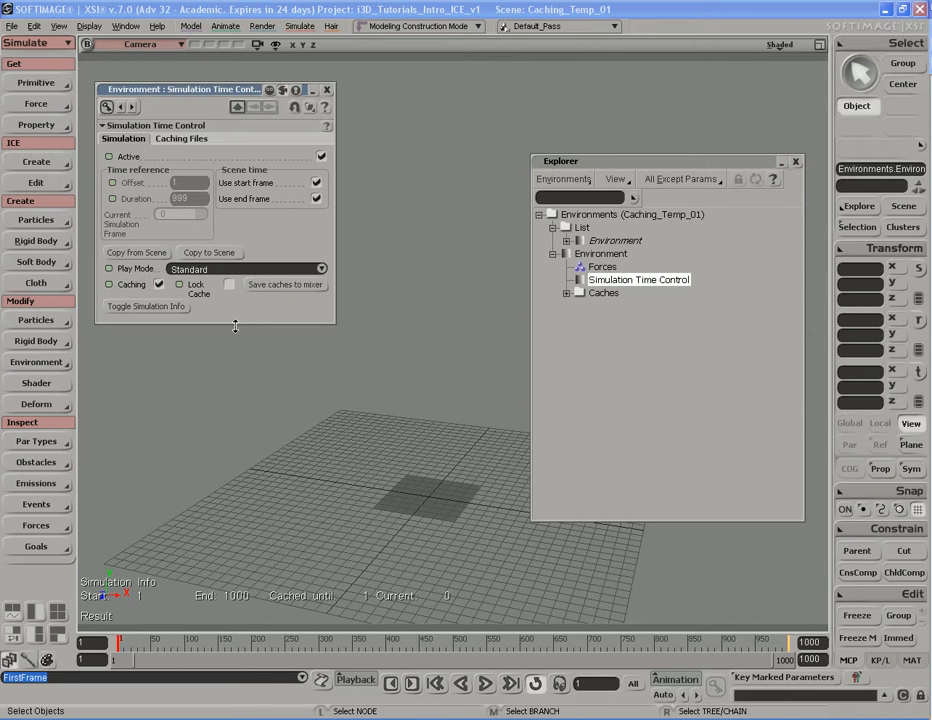
Step: Lock the simulation cache so it cannot be overwritten
click(228, 284)
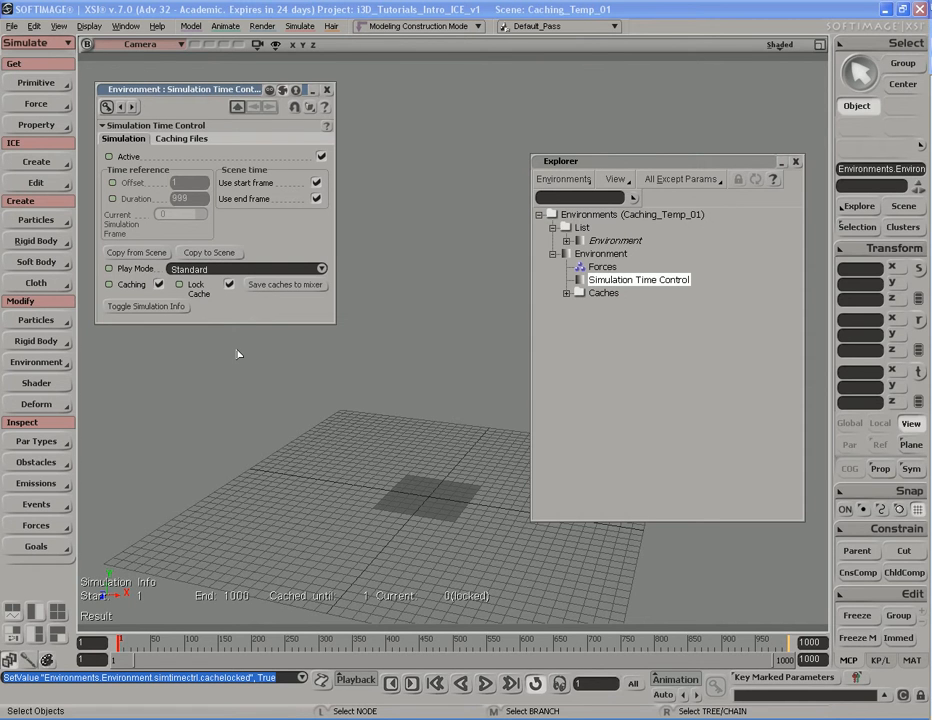
mouse_move(364, 450)
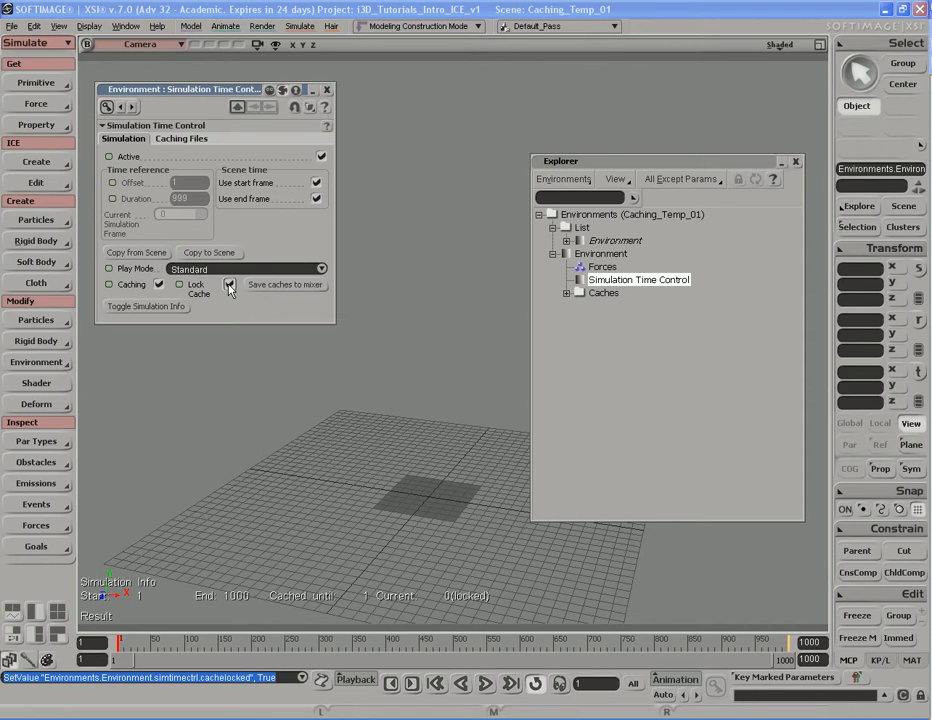
click(228, 284)
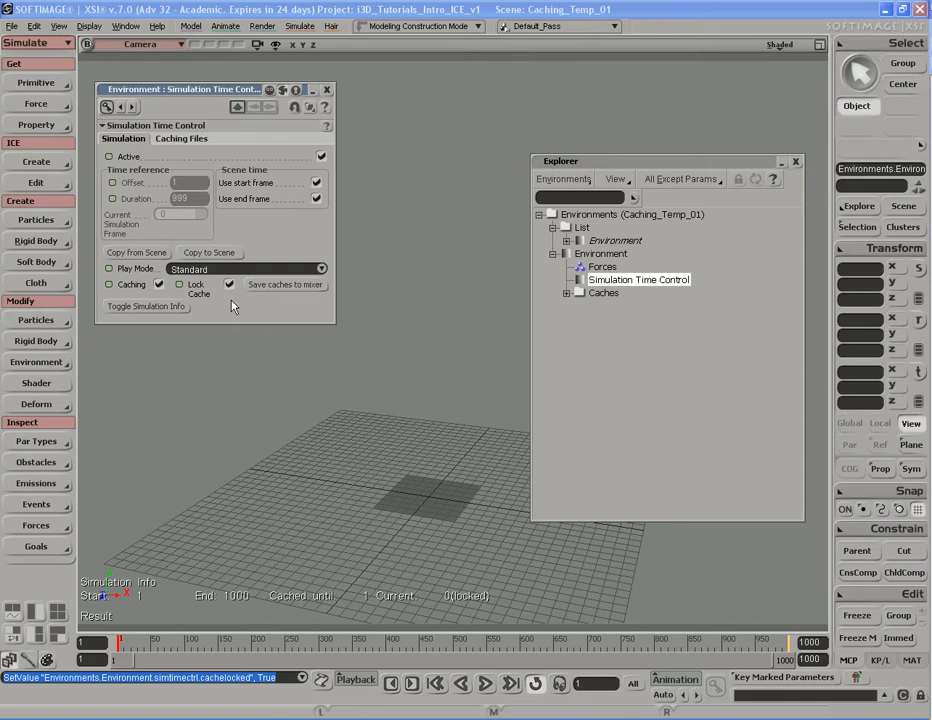
mouse_move(240, 308)
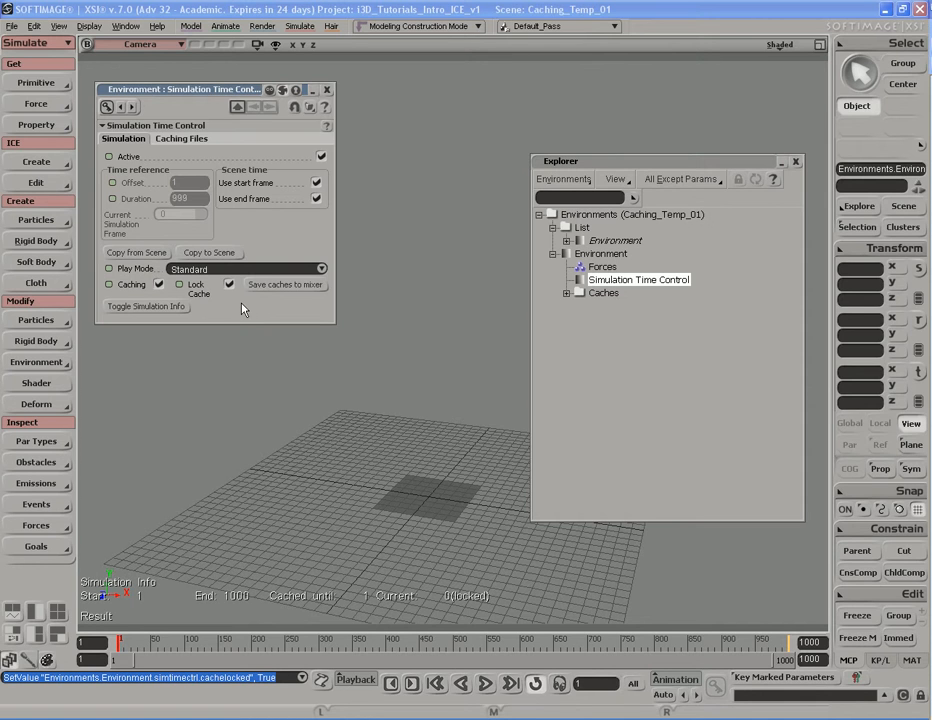
mouse_move(276, 308)
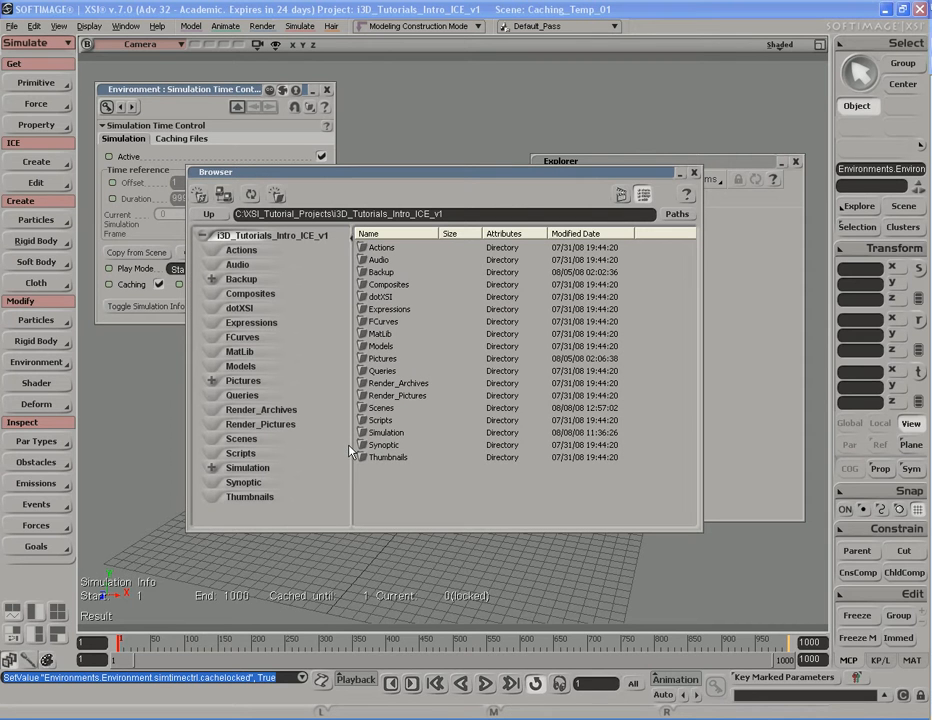
Step: Browse into the project's Simulation pointcloud folder to confirm the .icecache files exist
click(260, 496)
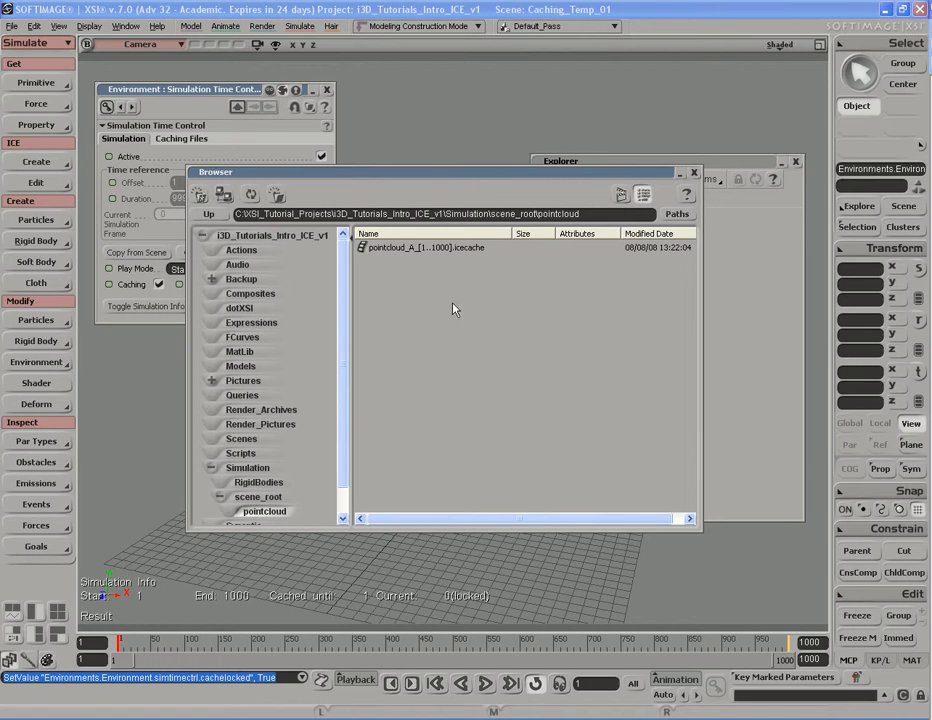
mouse_move(492, 296)
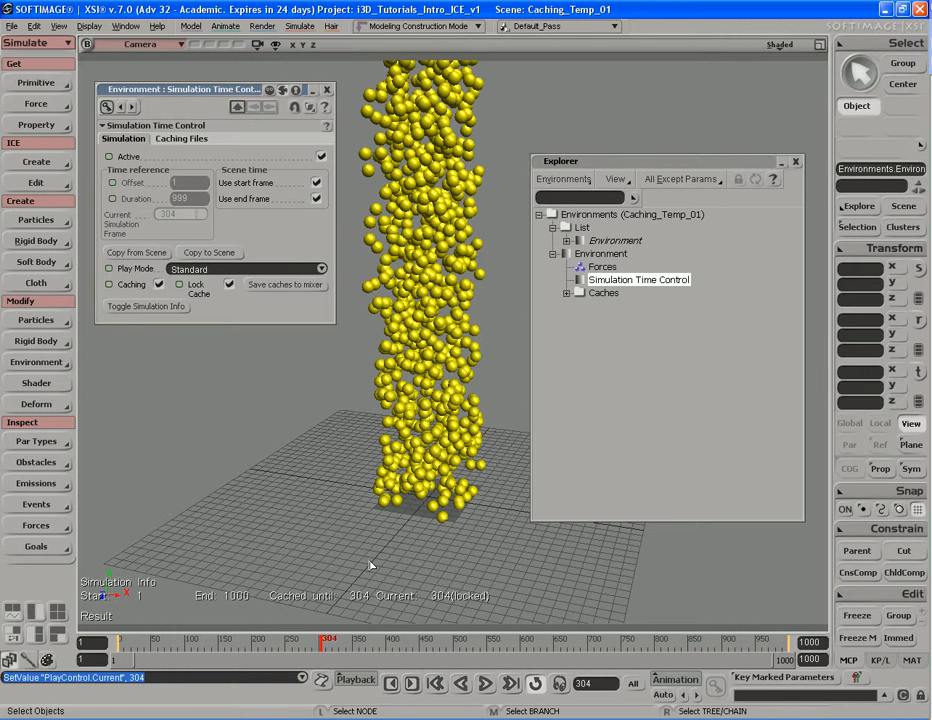
mouse_move(330, 600)
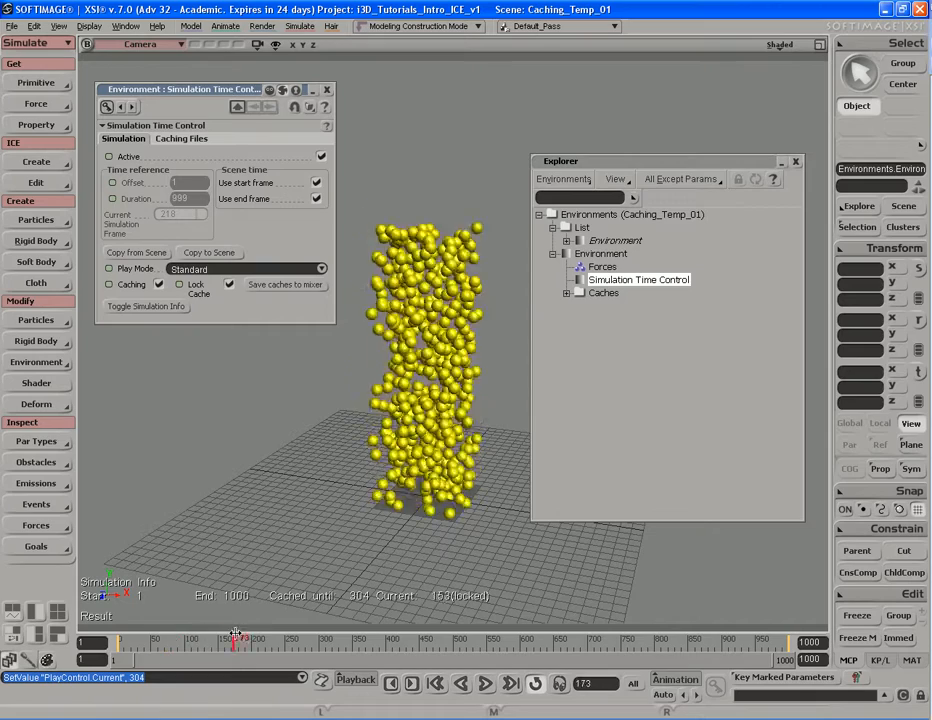
drag(236, 644, 184, 644)
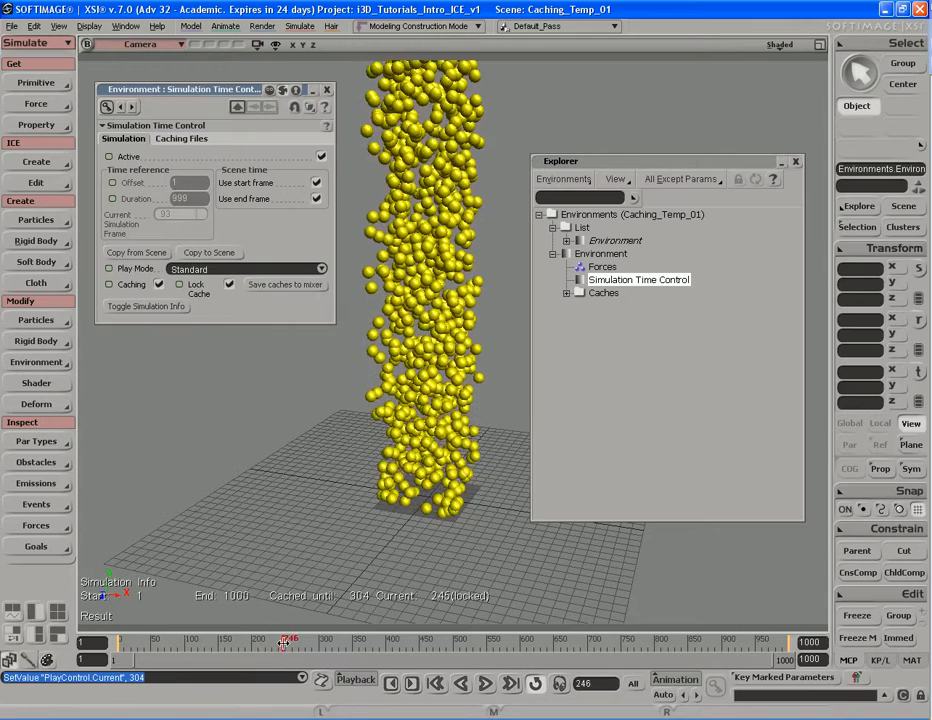
drag(284, 640, 218, 640)
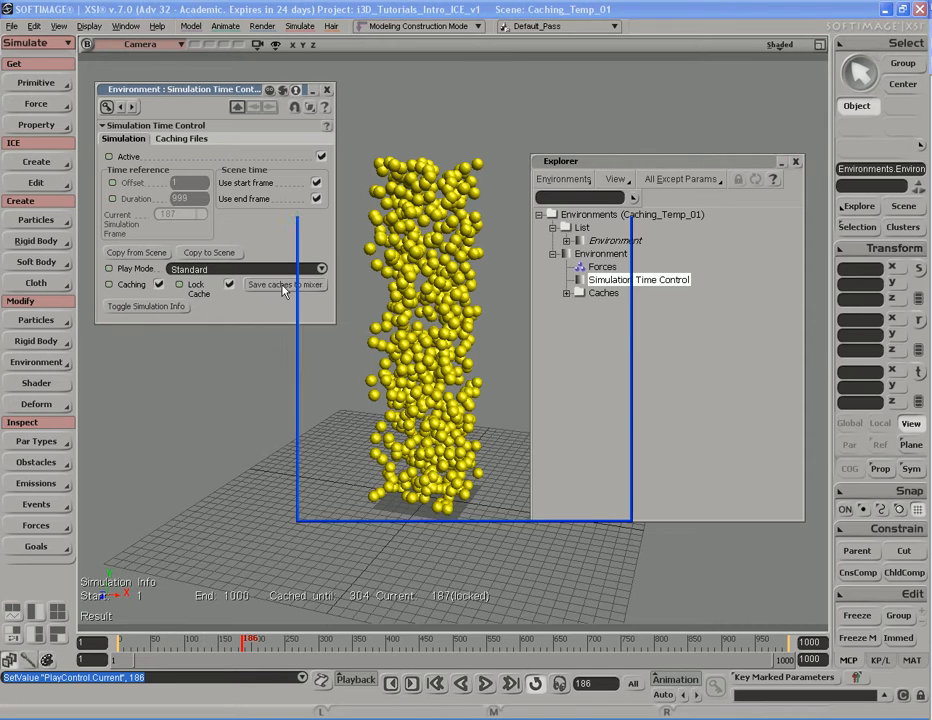
Step: Save the caches to the mixer as action 'mySim' with Add Clip To Mixer checked
click(284, 284)
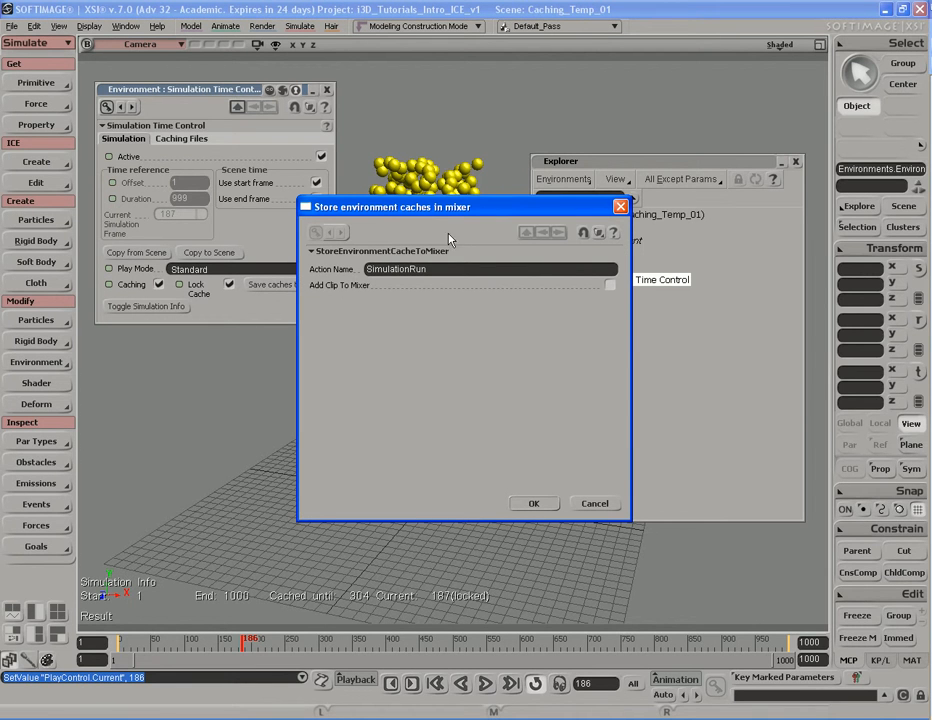
mouse_move(458, 316)
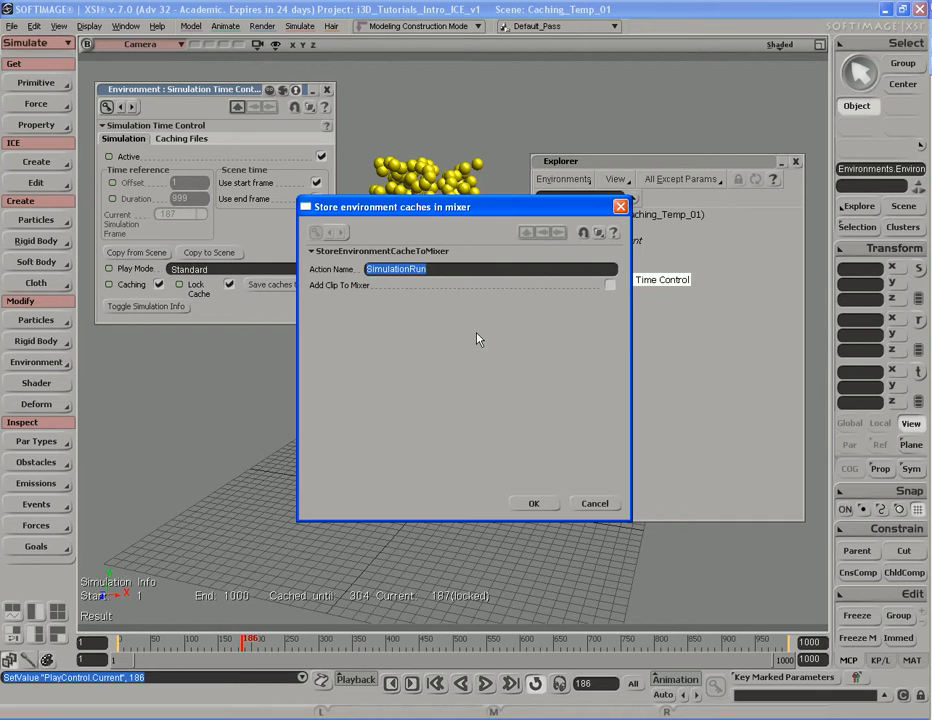
text(mySim)
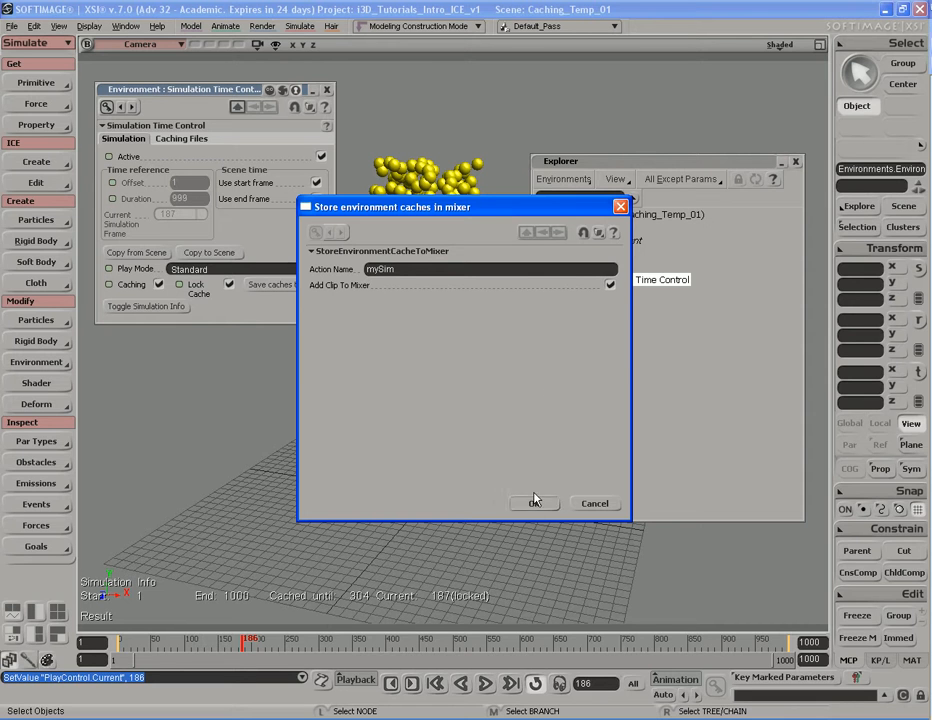
click(534, 504)
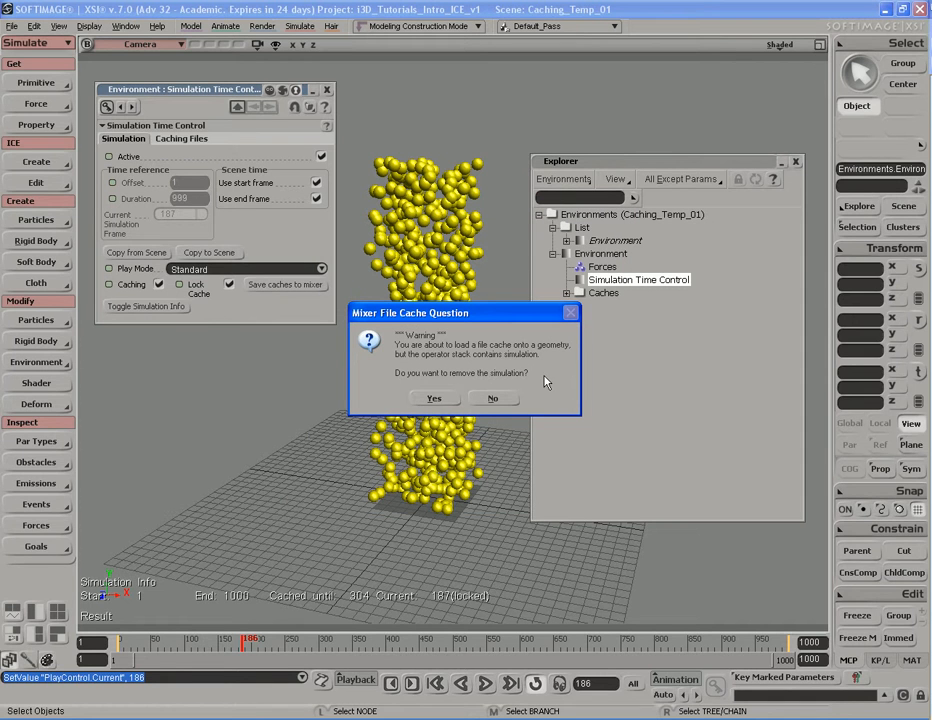
mouse_move(542, 402)
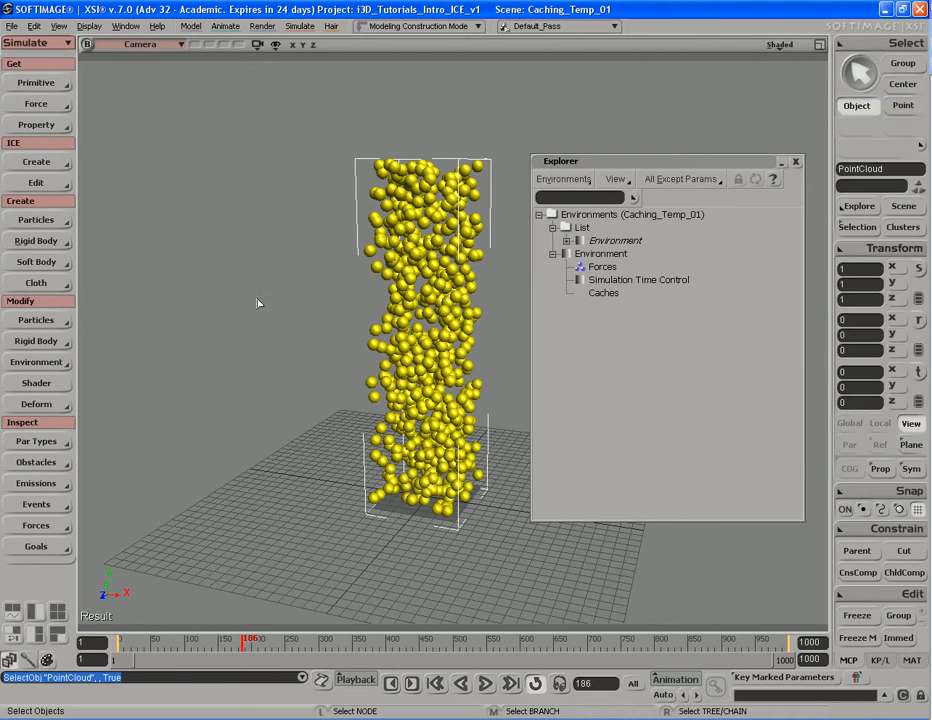
mouse_move(324, 284)
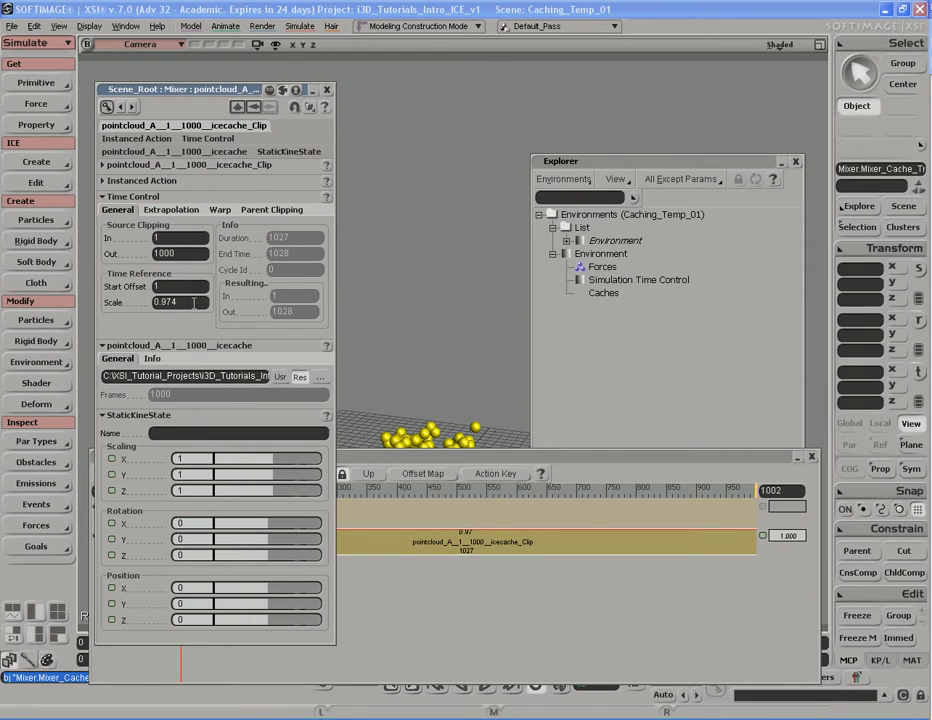
Step: Inspect the pointcloud icecache clip on the Mixer_Cache_Track in the Animation Mixer
text(5)
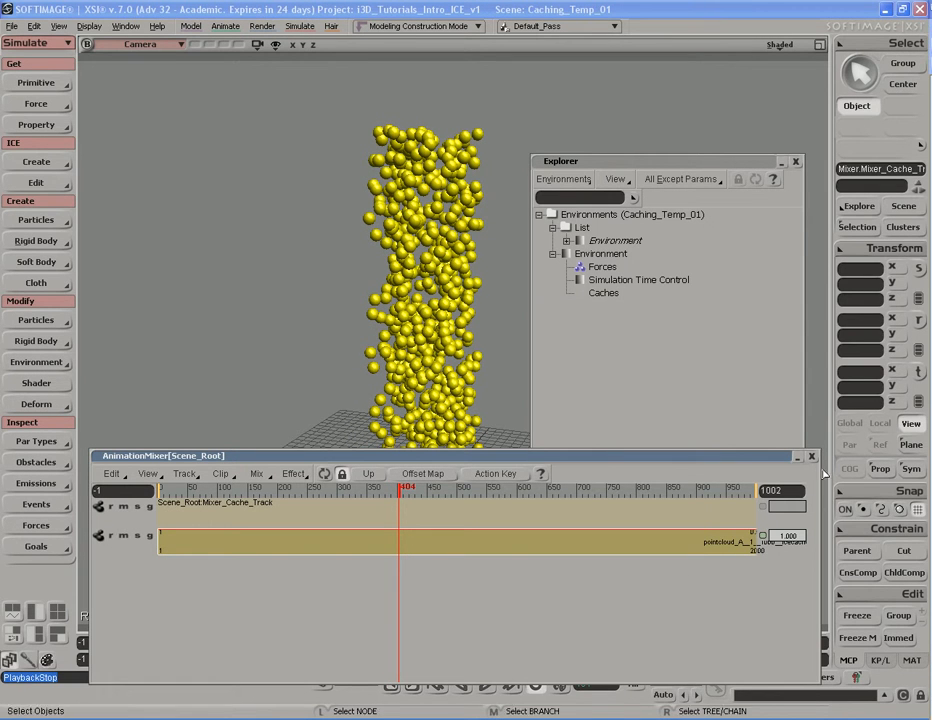
Step: Close the Animation Mixer, leaving the cached particle column in the viewport
click(812, 456)
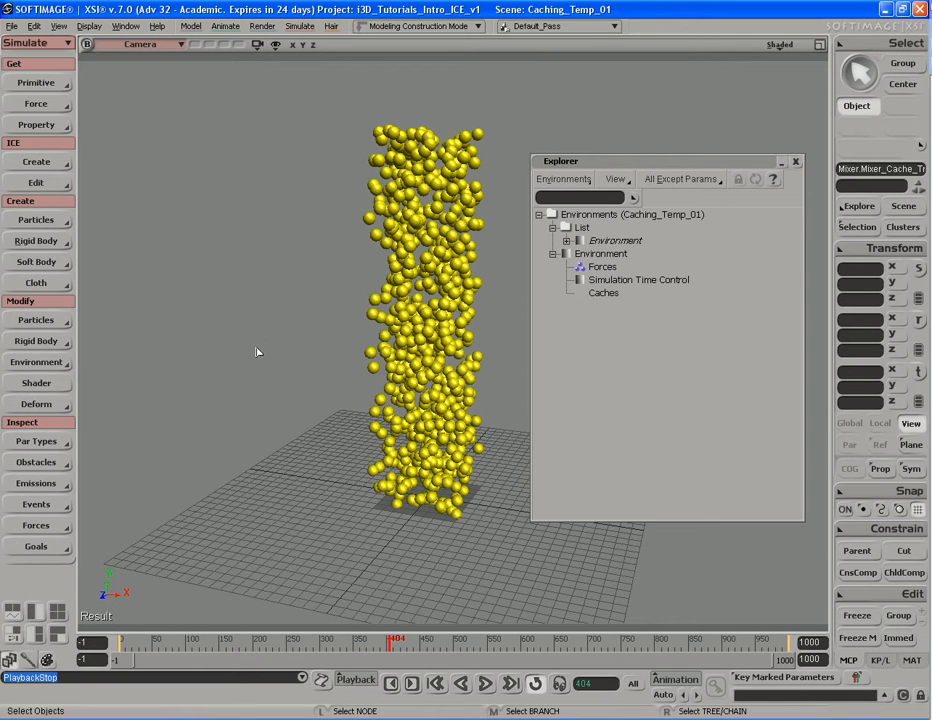
mouse_move(256, 344)
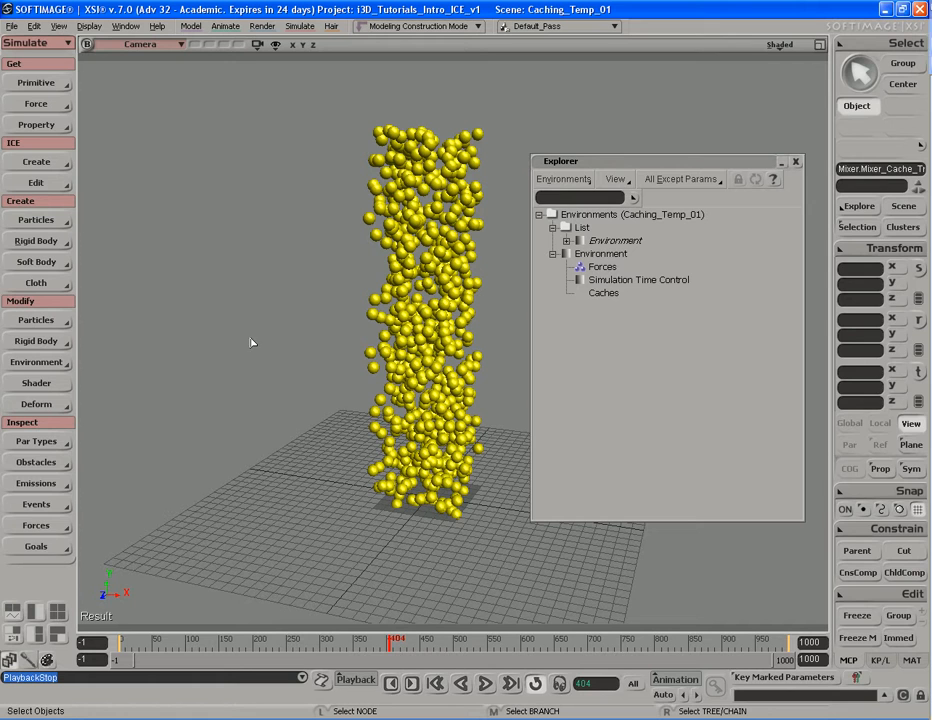
mouse_move(242, 348)
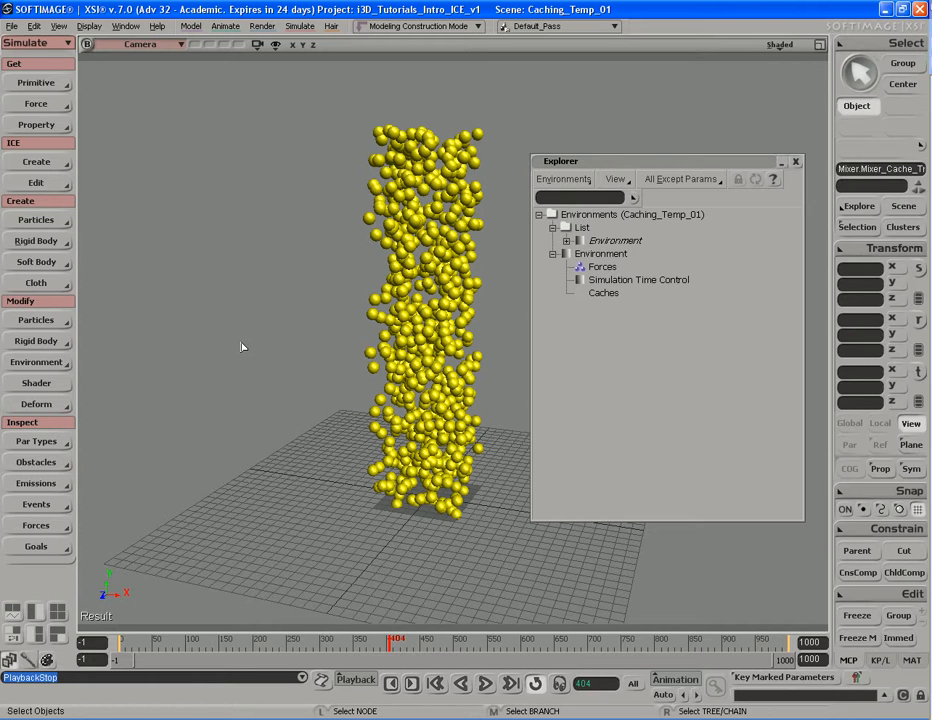
mouse_move(286, 400)
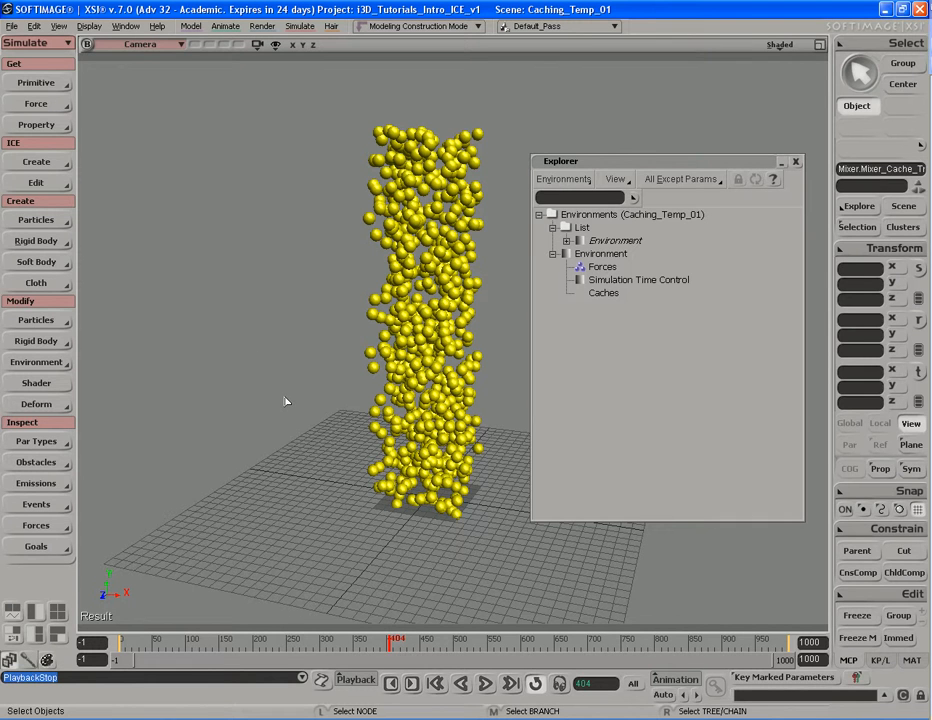